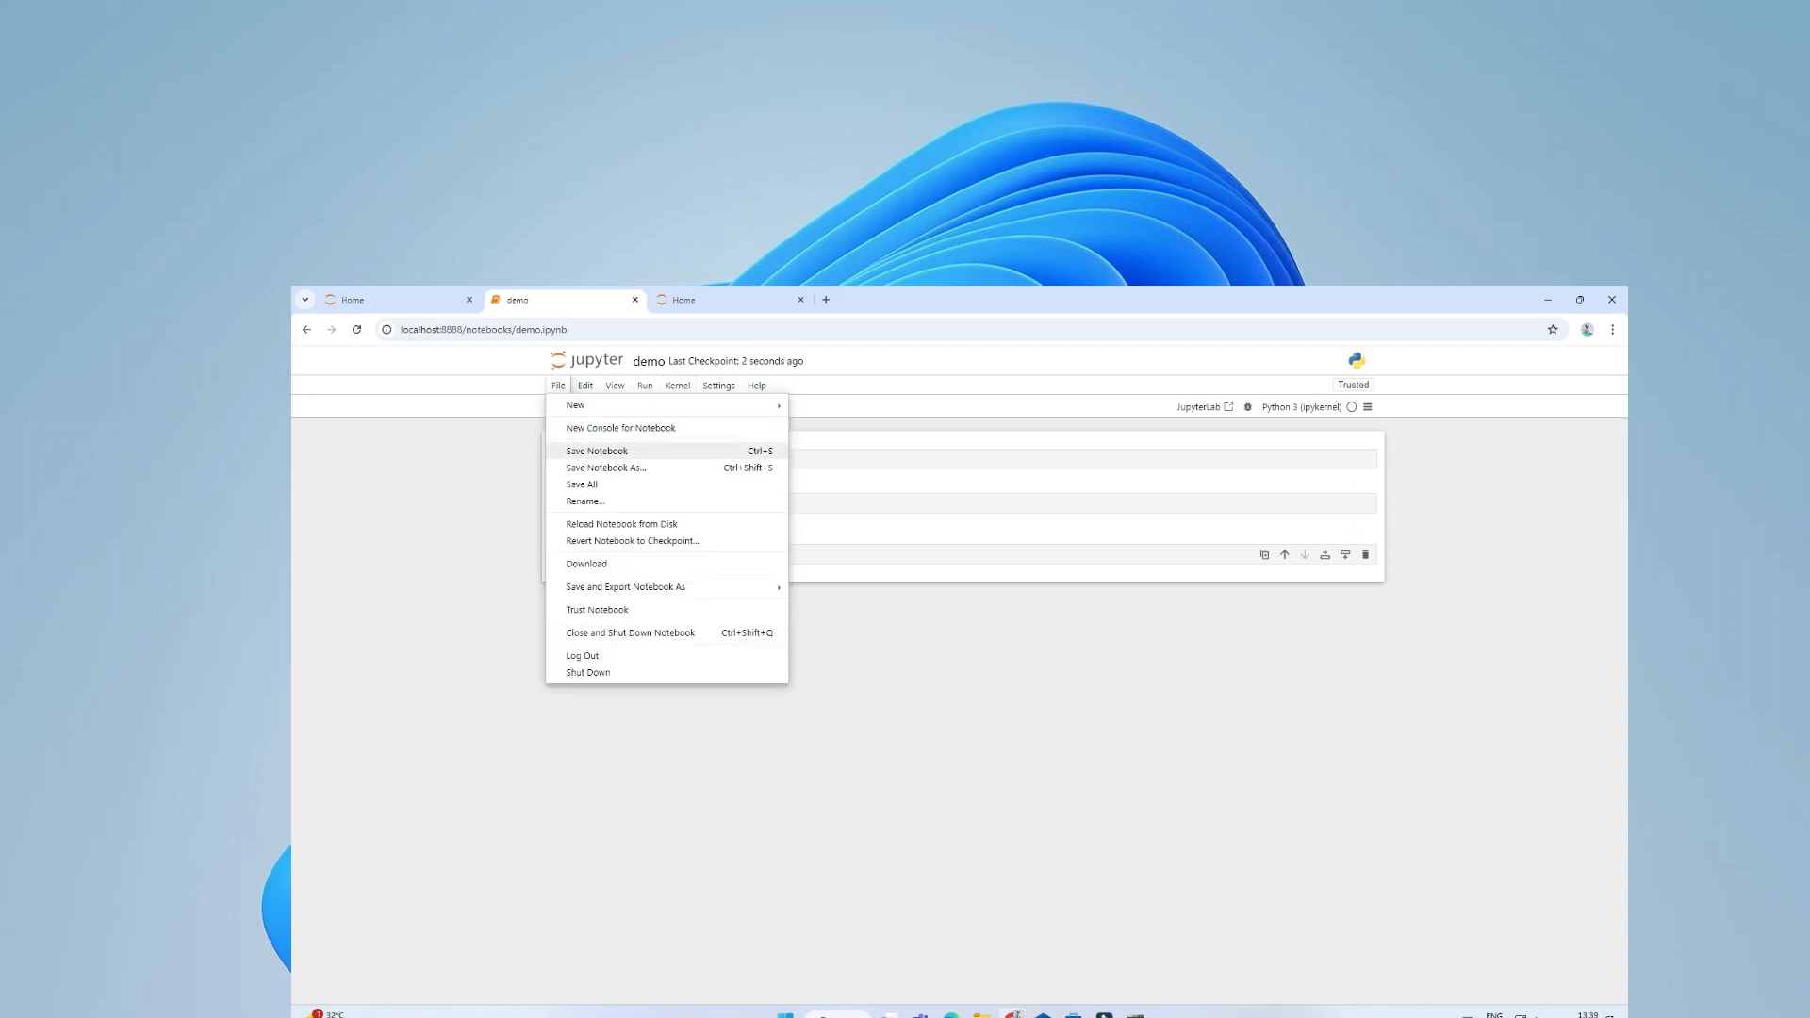
Close the notebook preview and search Windows for cmd to find Command Prompt
{"action": "left_click", "coordinate": [716, 385]}
{"action": "type", "text": "cm"}
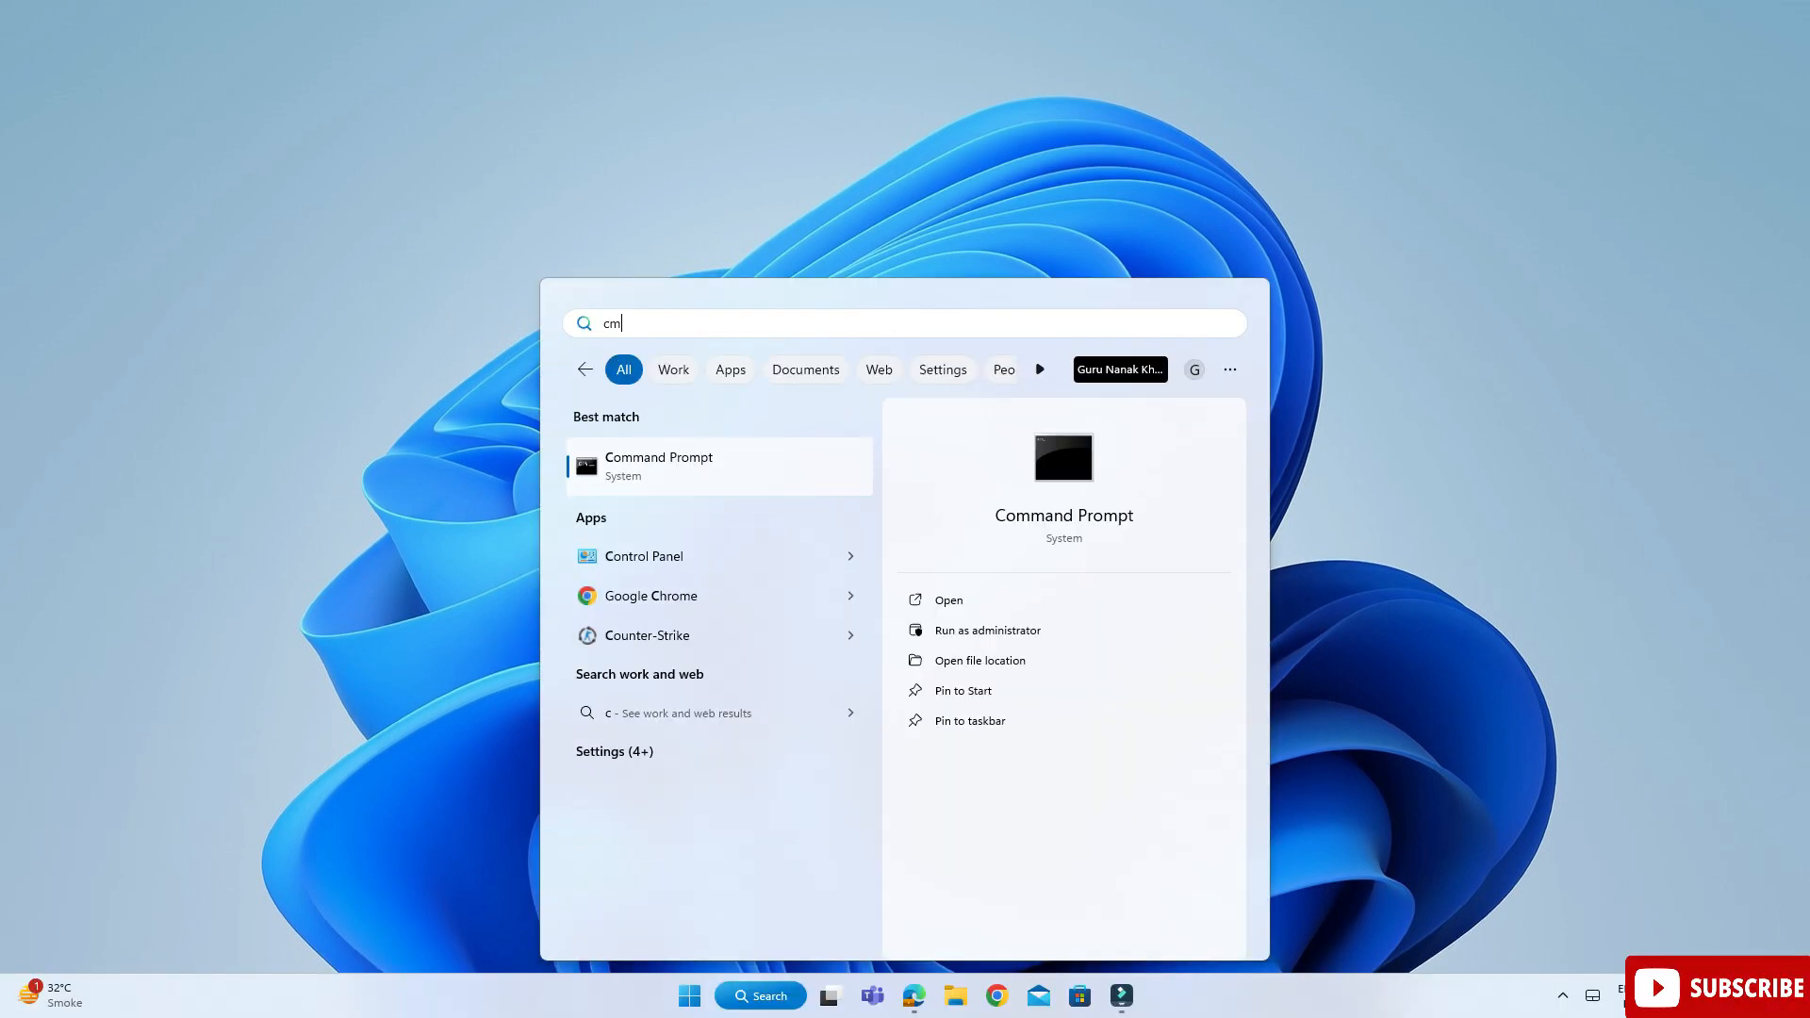
Run python --version and pip --version, confirming Python 3.13.0 and pip 24.2
{"action": "left_click", "coordinate": [987, 629]}
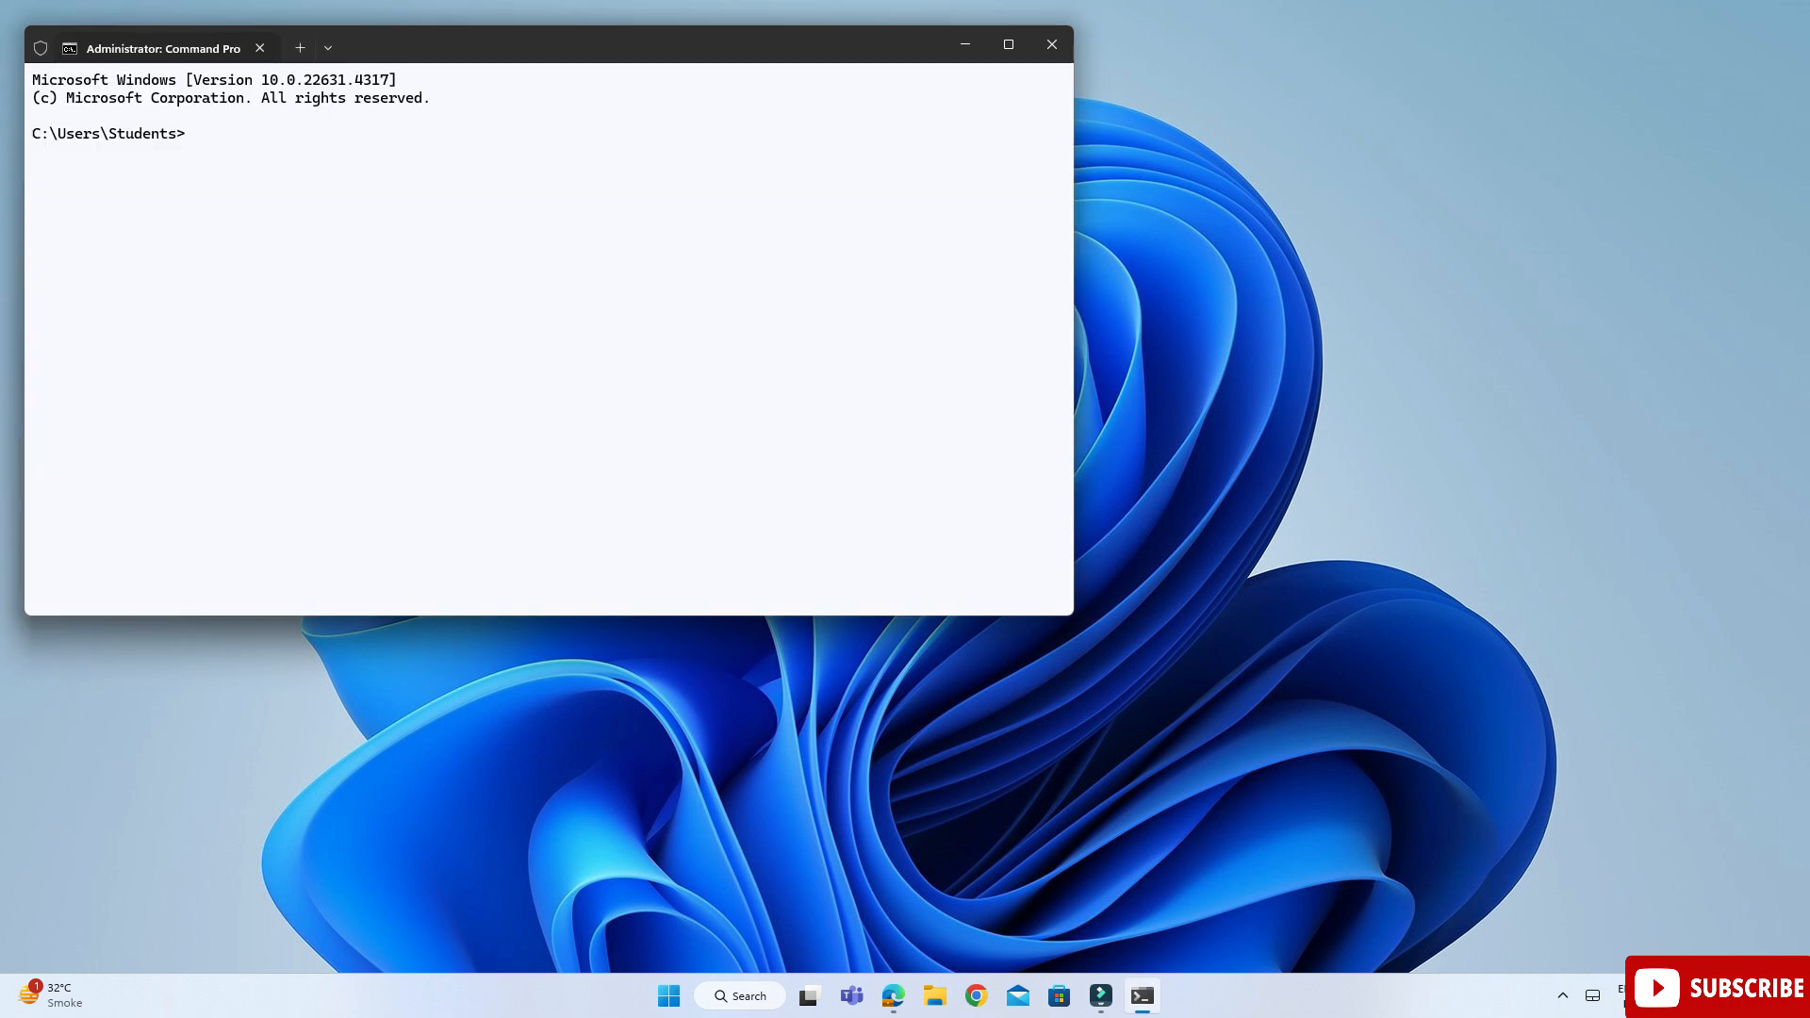
{"action": "left_click_drag", "start_coordinate": [163, 47], "coordinate": [484, 117]}
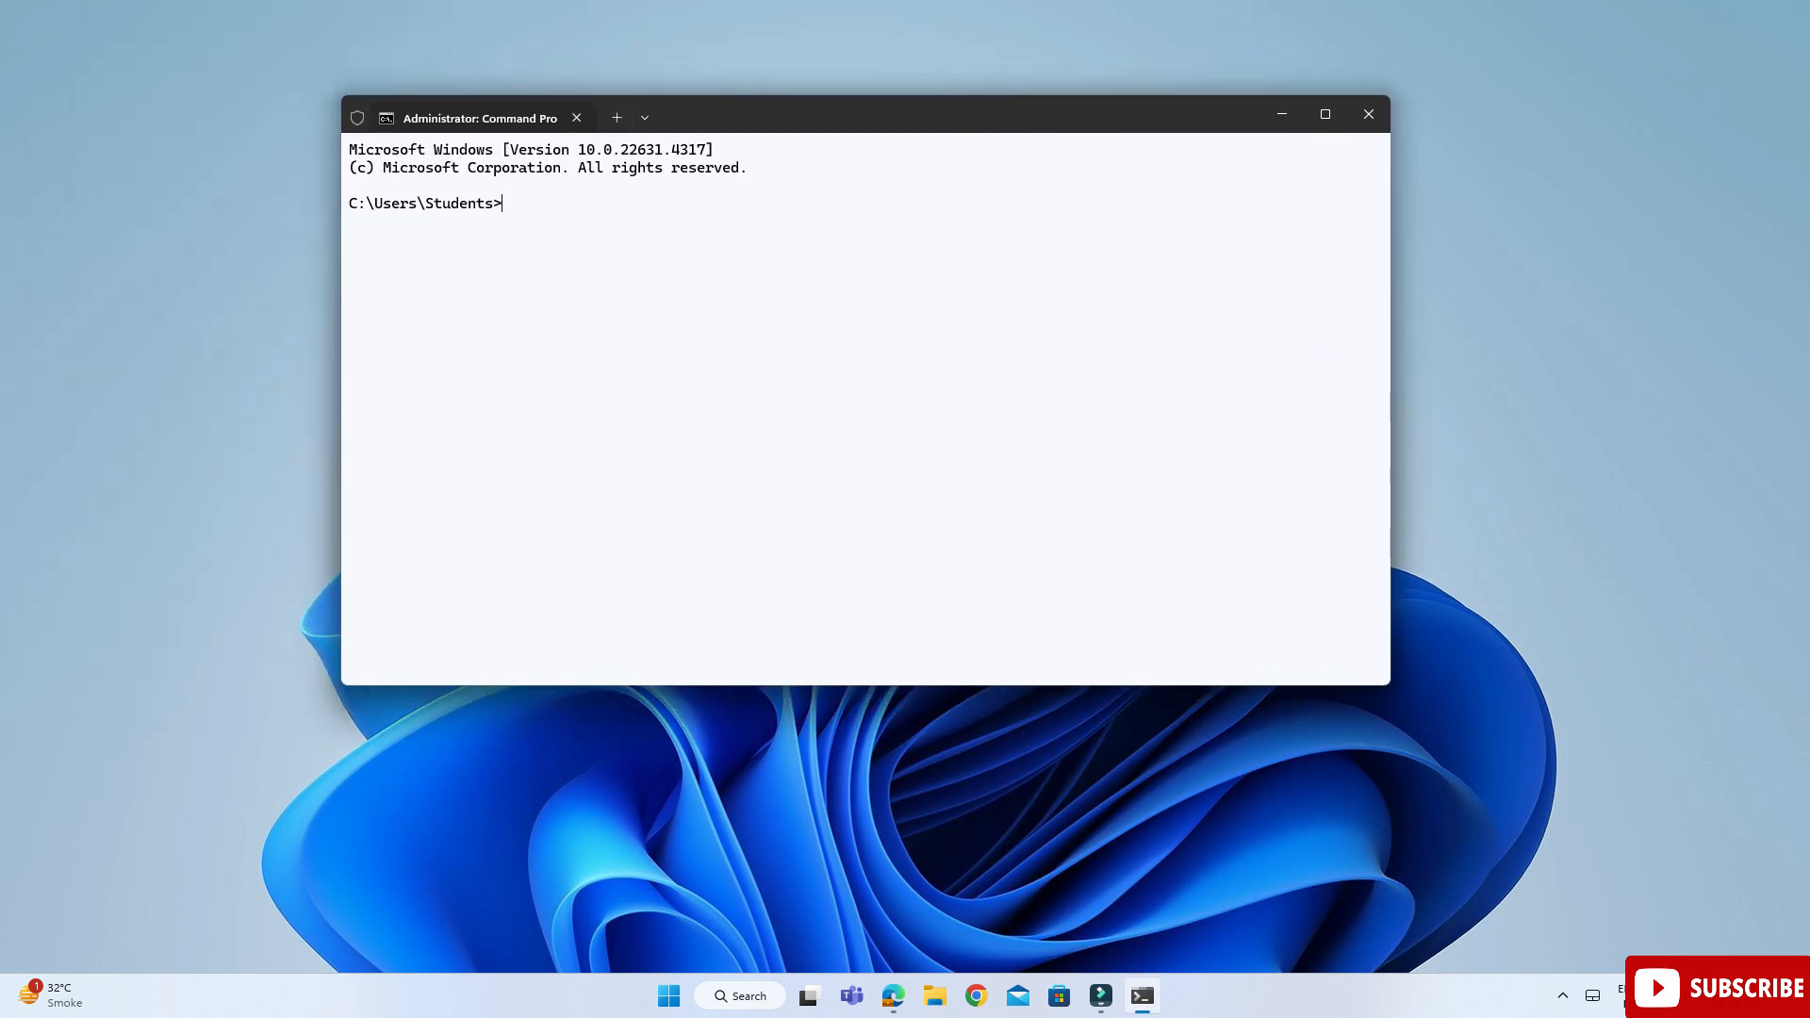
{"action": "type", "text": "pyth"}
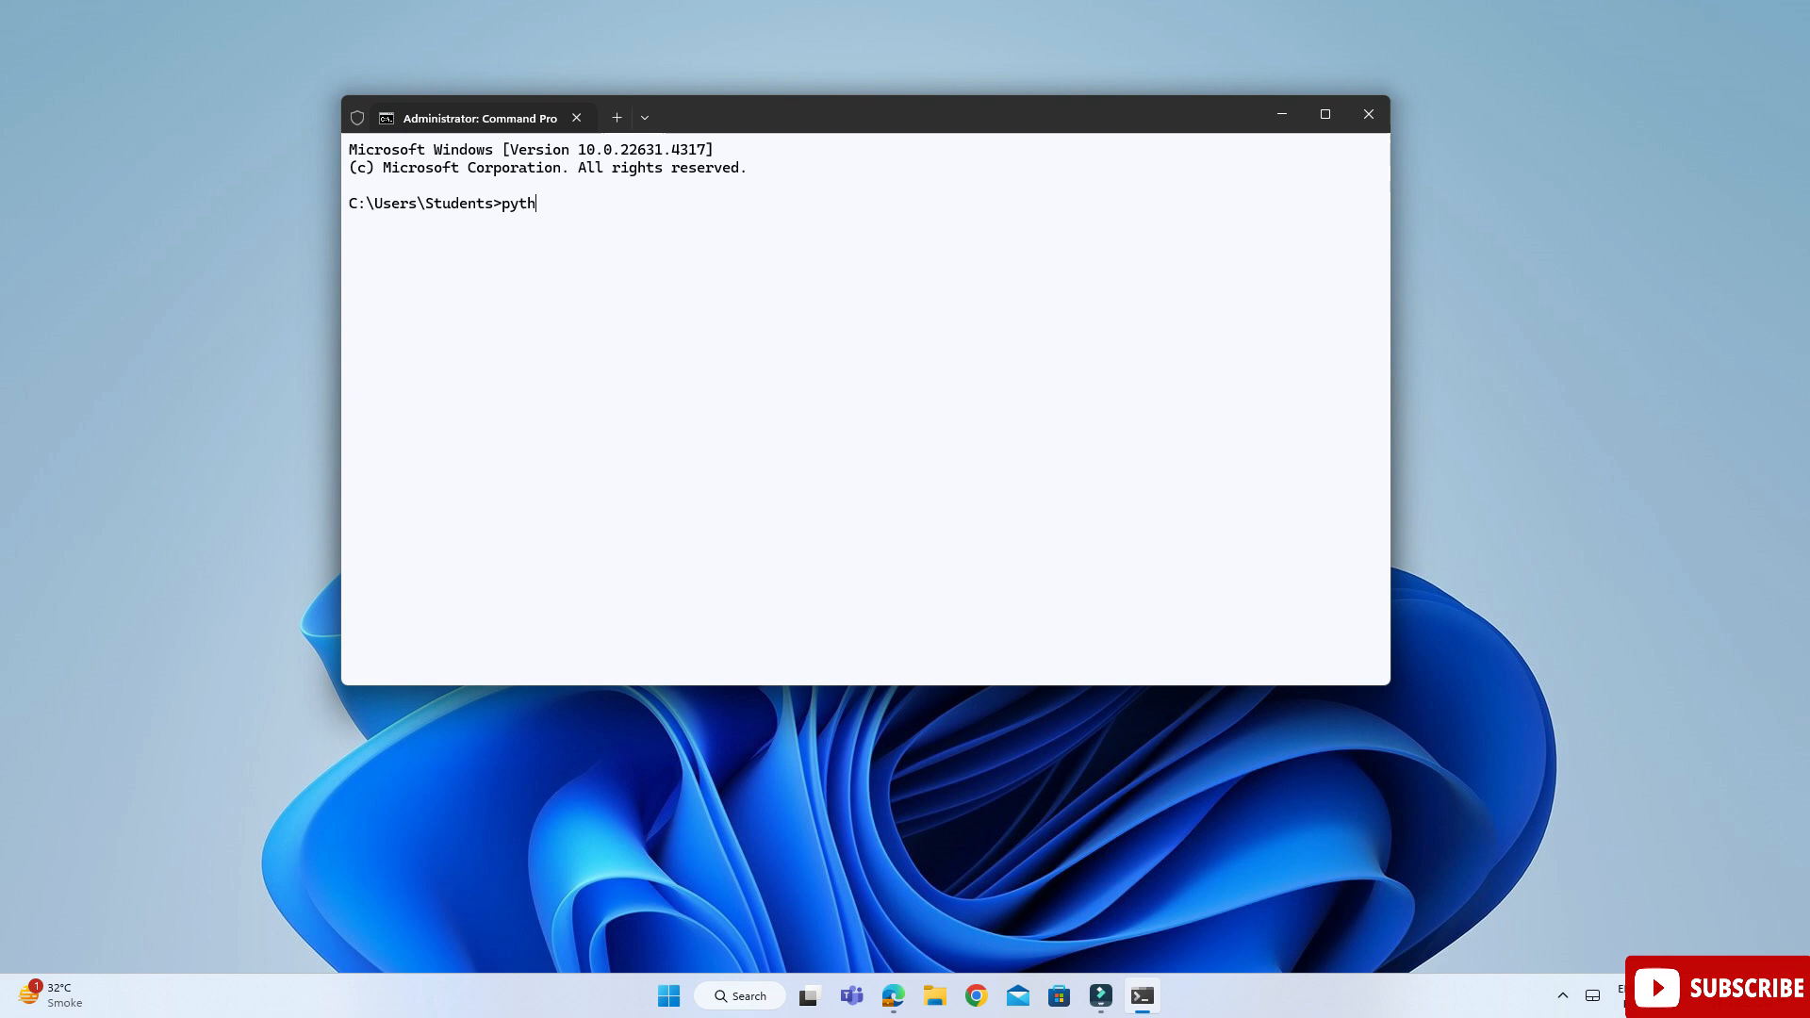
{"action": "type", "text": "on --version"}
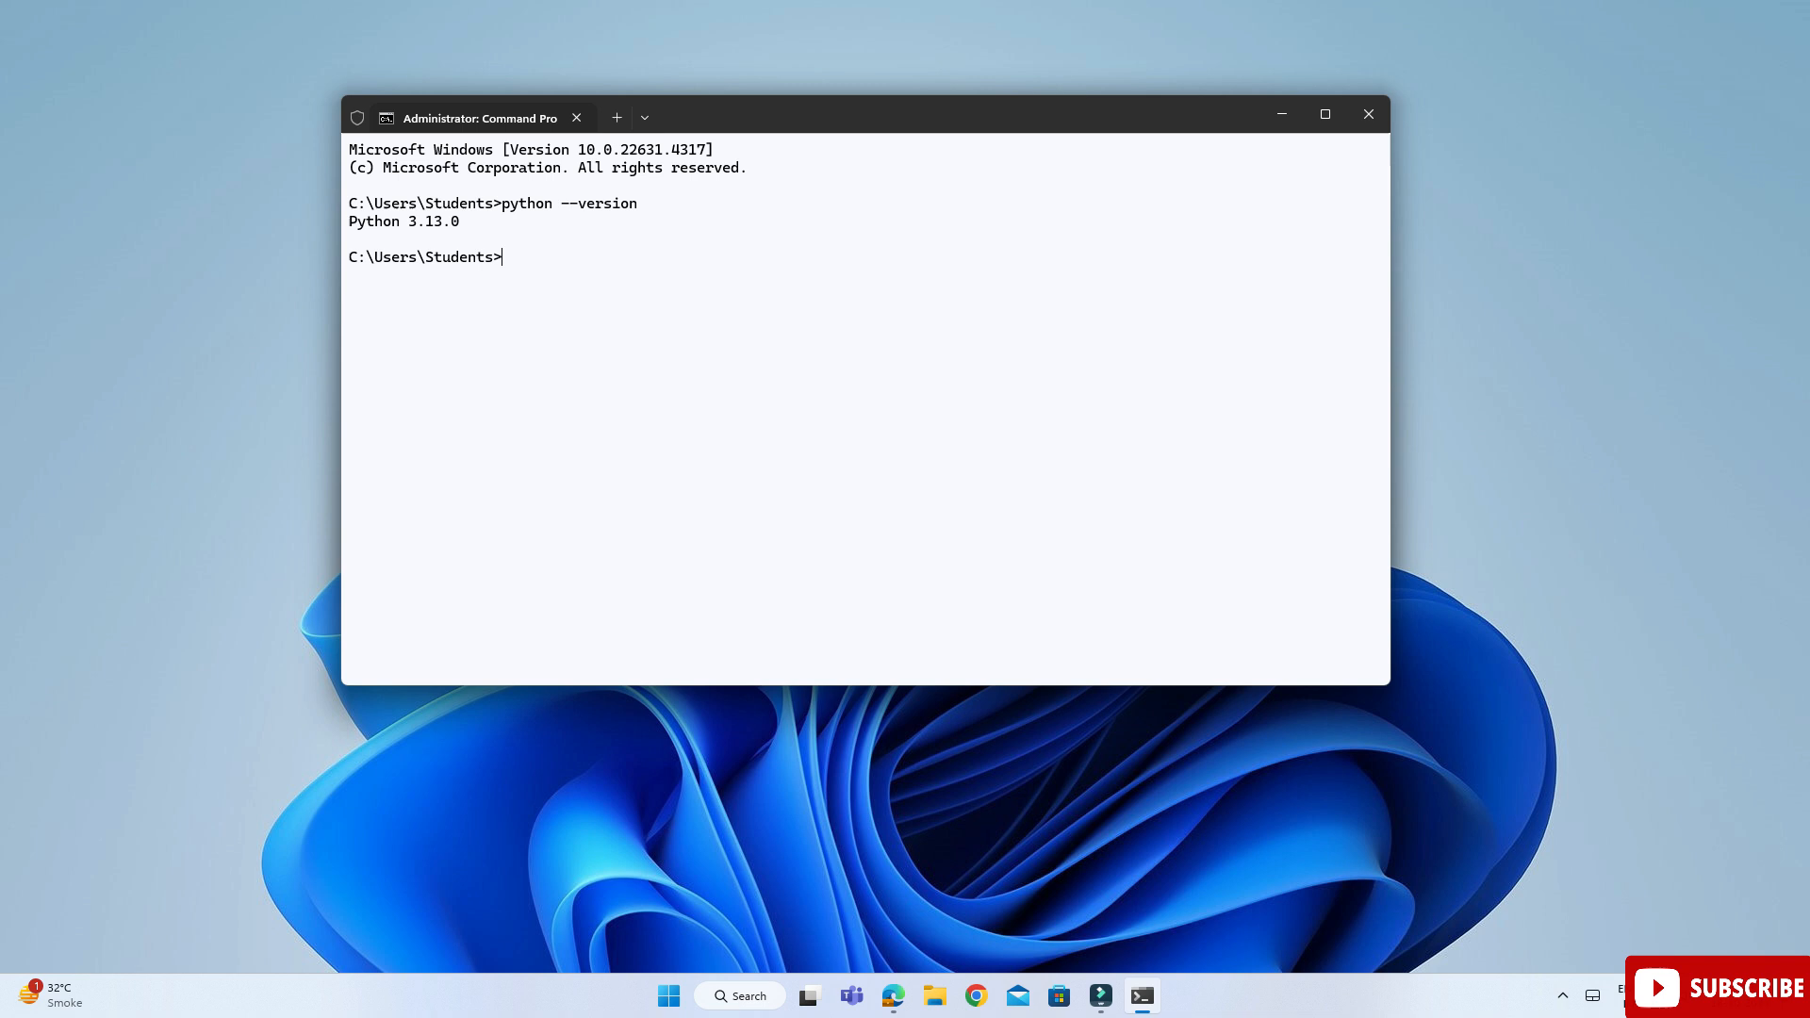
{"action": "type", "text": "pip --version"}
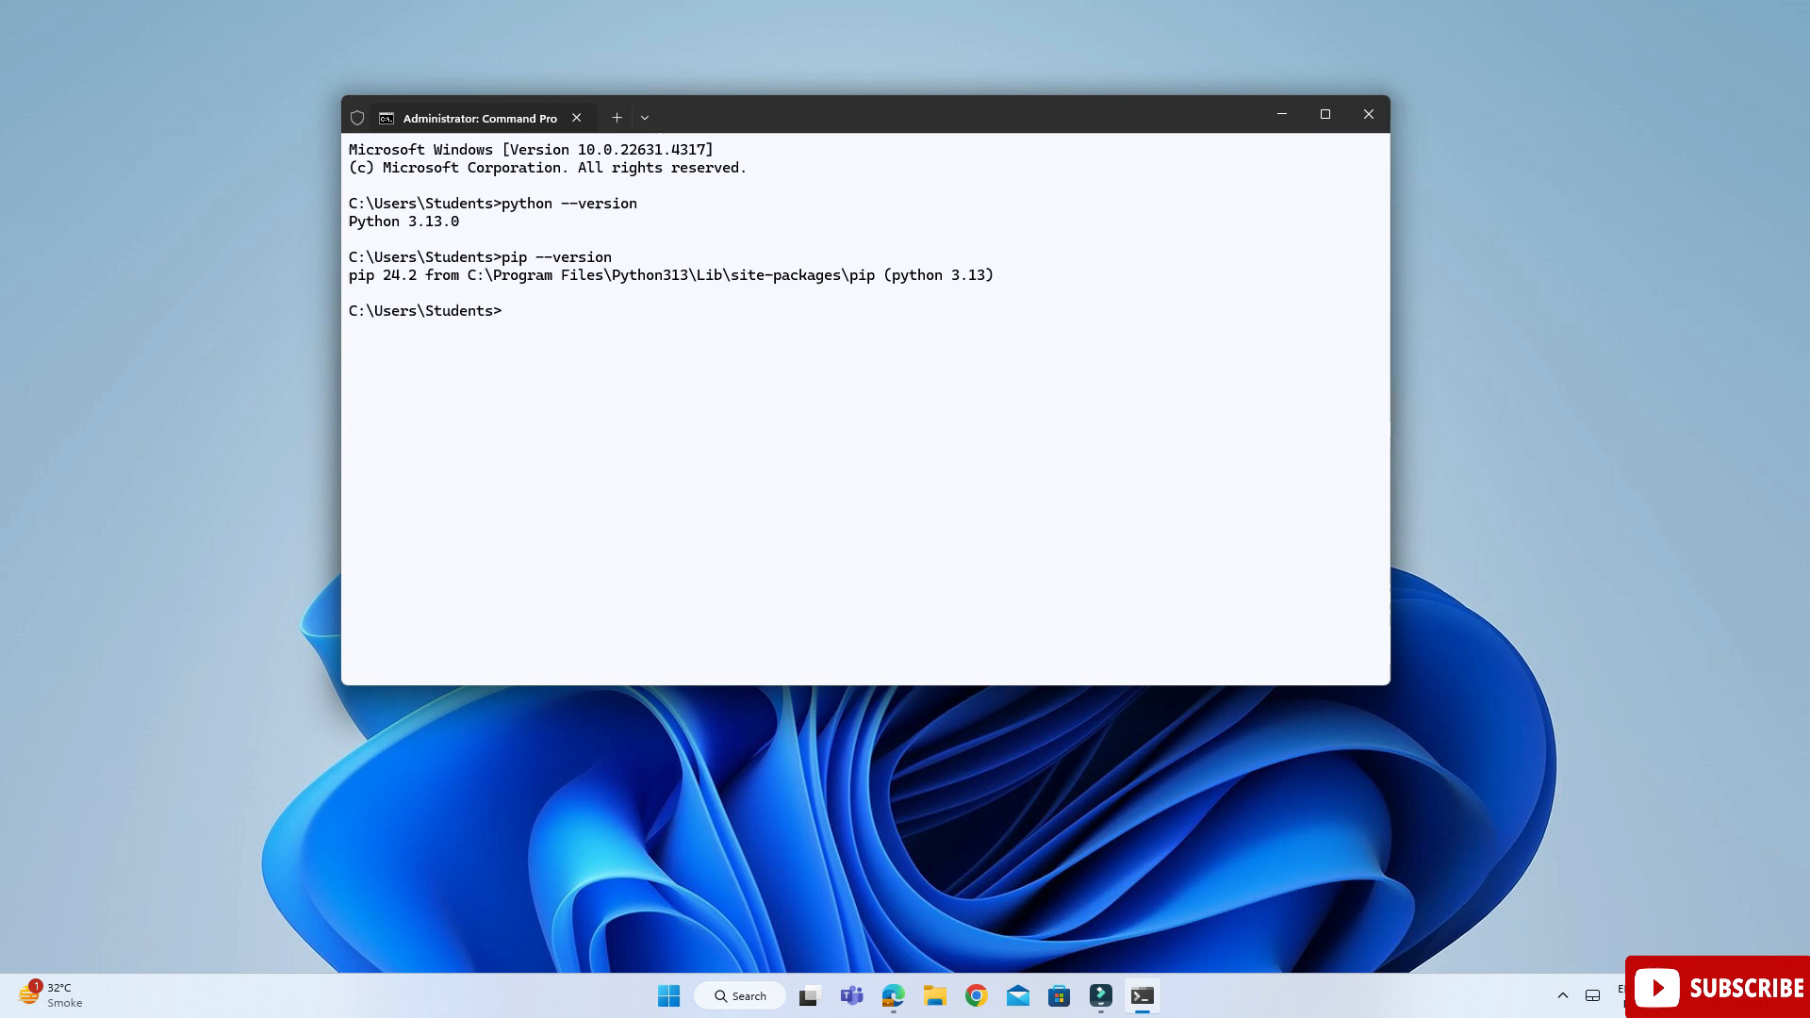
{"action": "type", "text": "pip insta"}
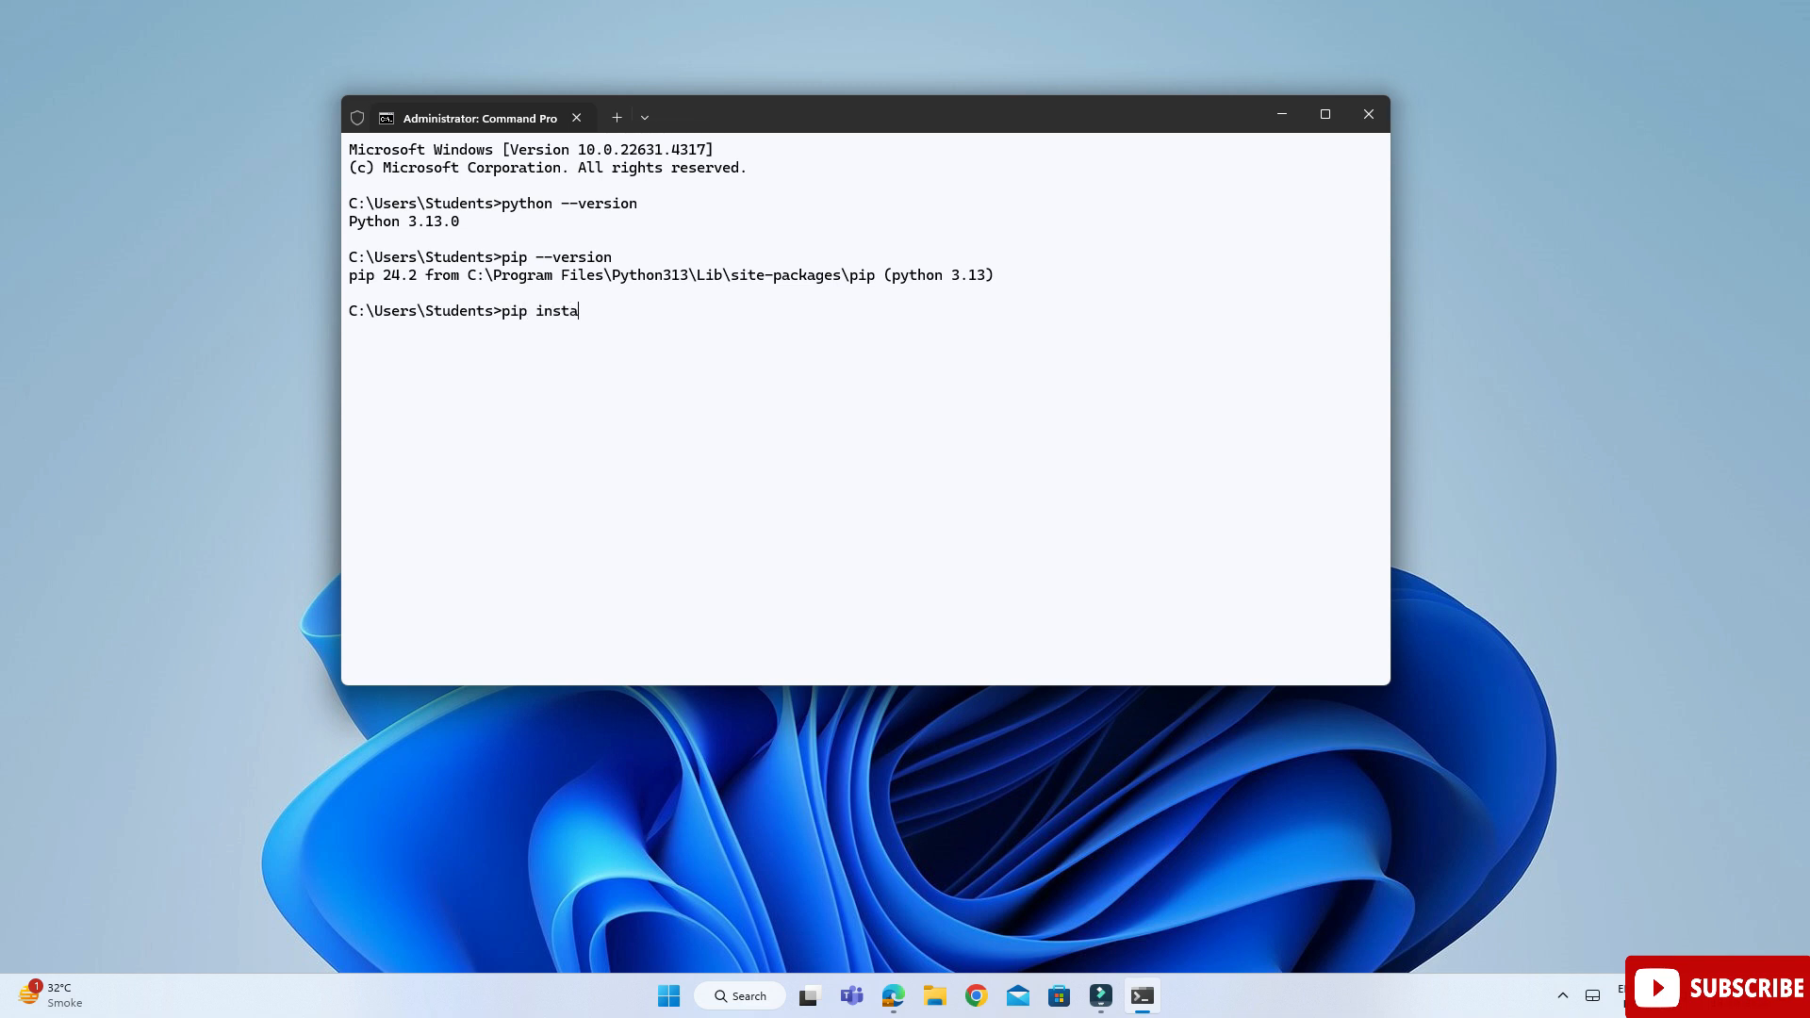
Run pip install jupyter, installing notebook 7.2.2 and jupyterlab 4.2.5
{"action": "type", "text": "ll ju"}
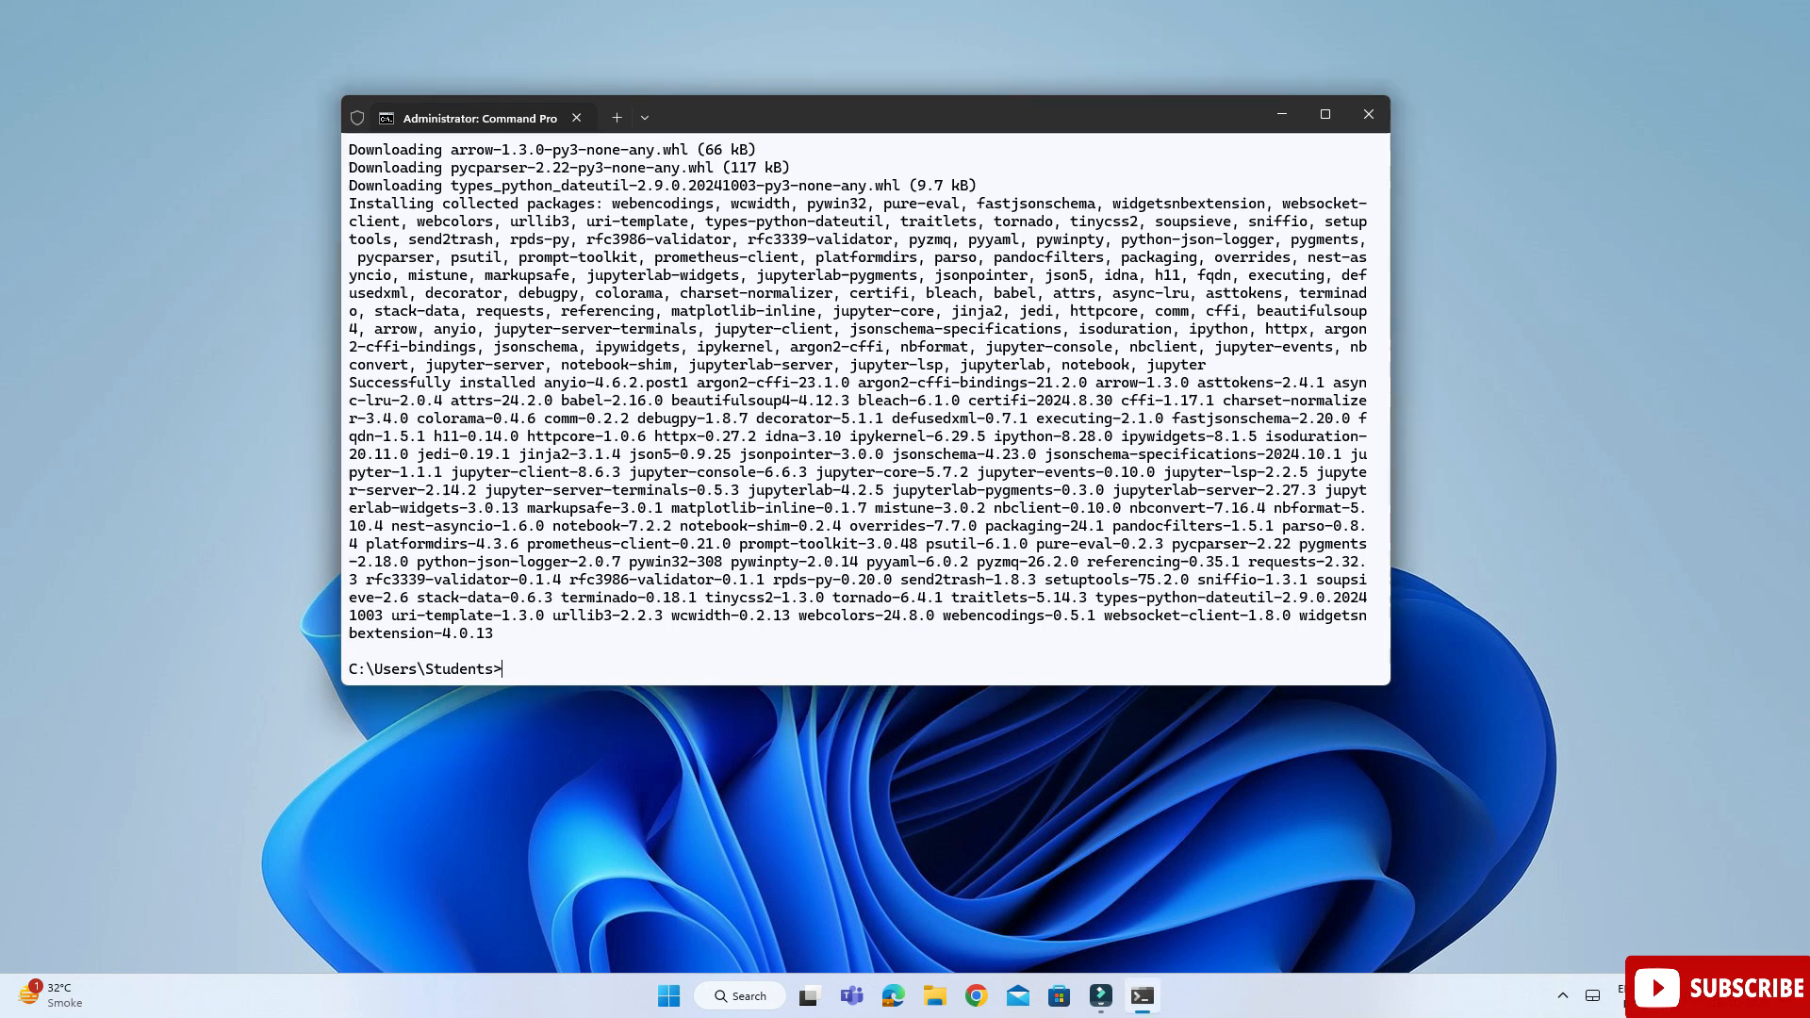
Run python -m notebook to launch the Jupyter server at localhost:8888
{"action": "type", "text": "p"}
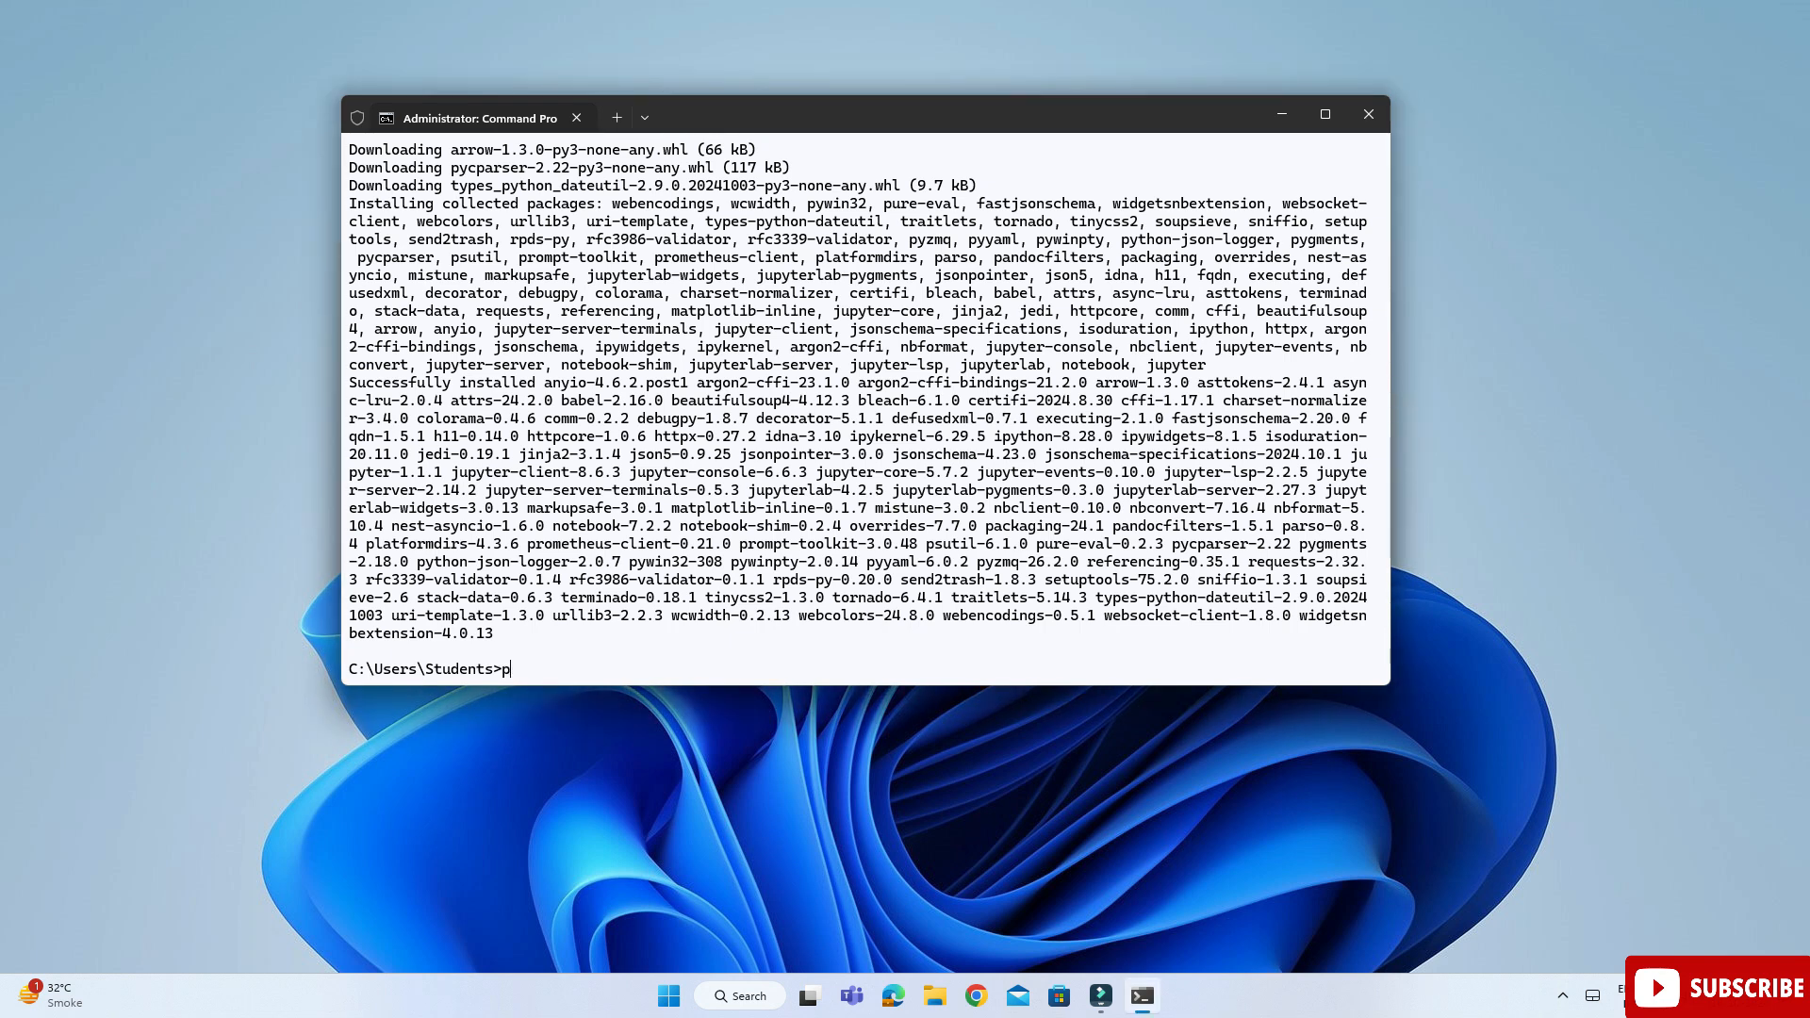
{"action": "type", "text": "ython -"}
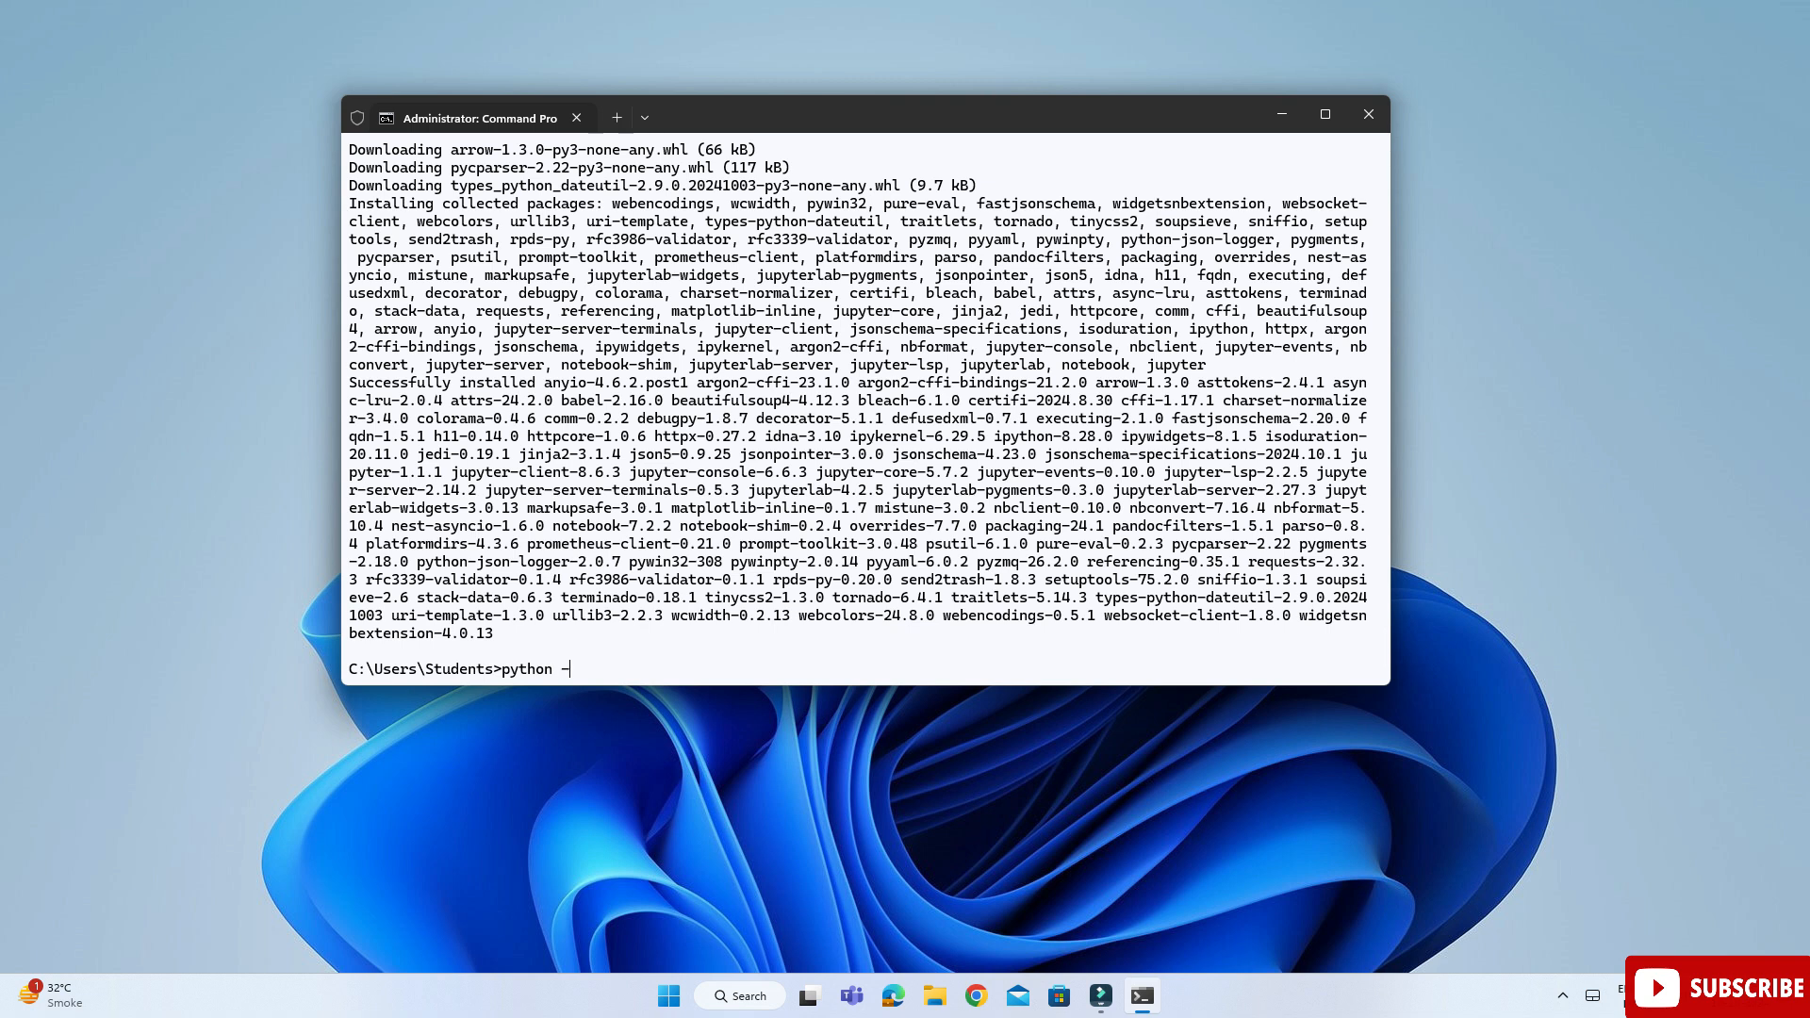
{"action": "type", "text": "m note"}
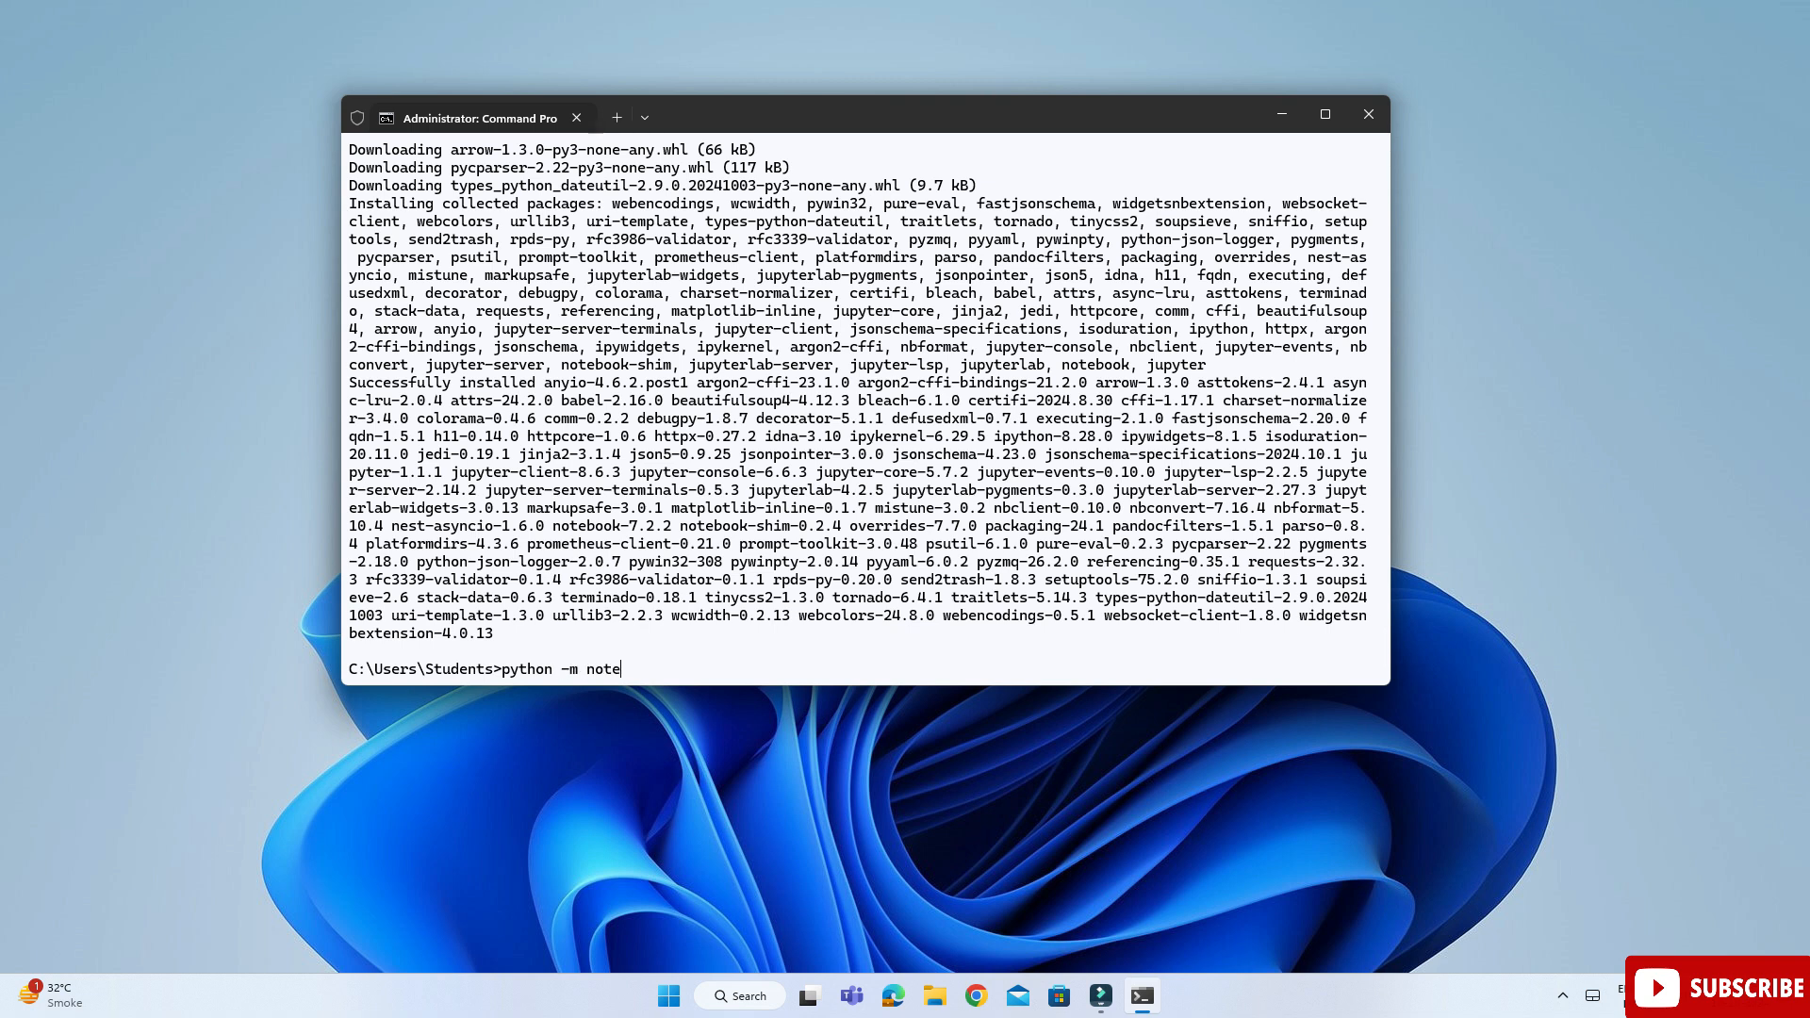
{"action": "type", "text": "book"}
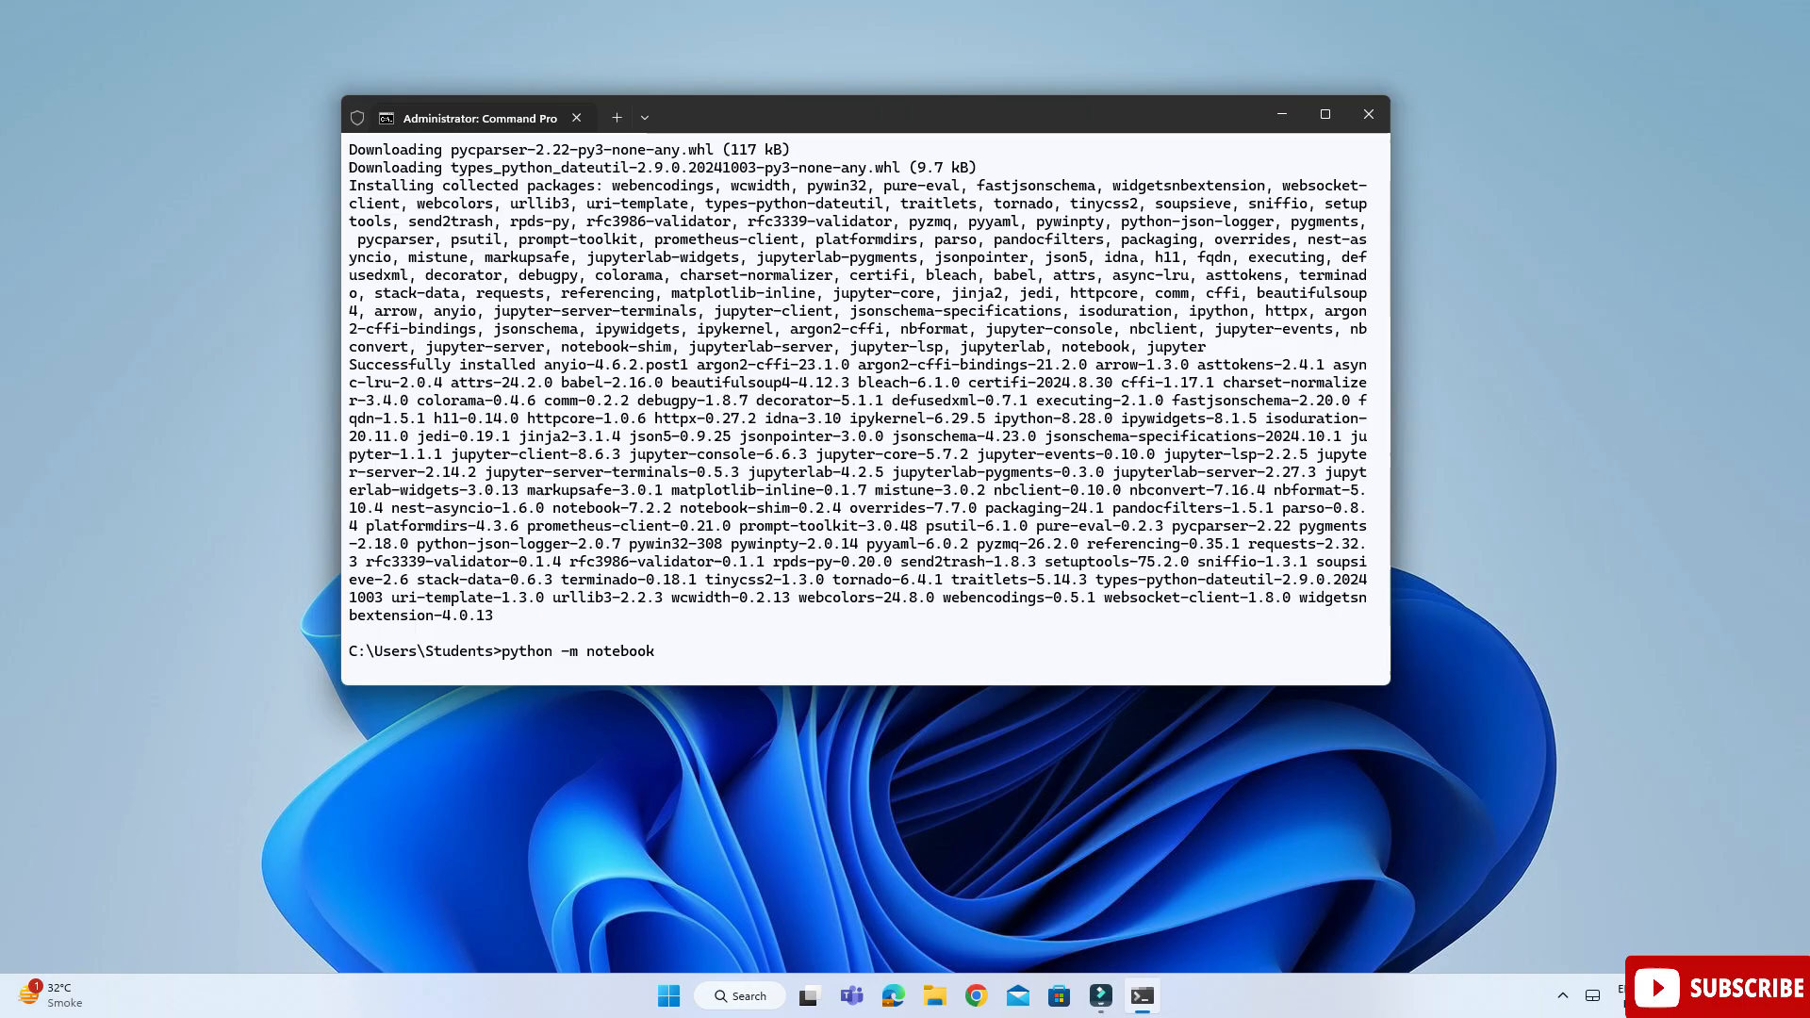
{"action": "key", "text": "enter"}
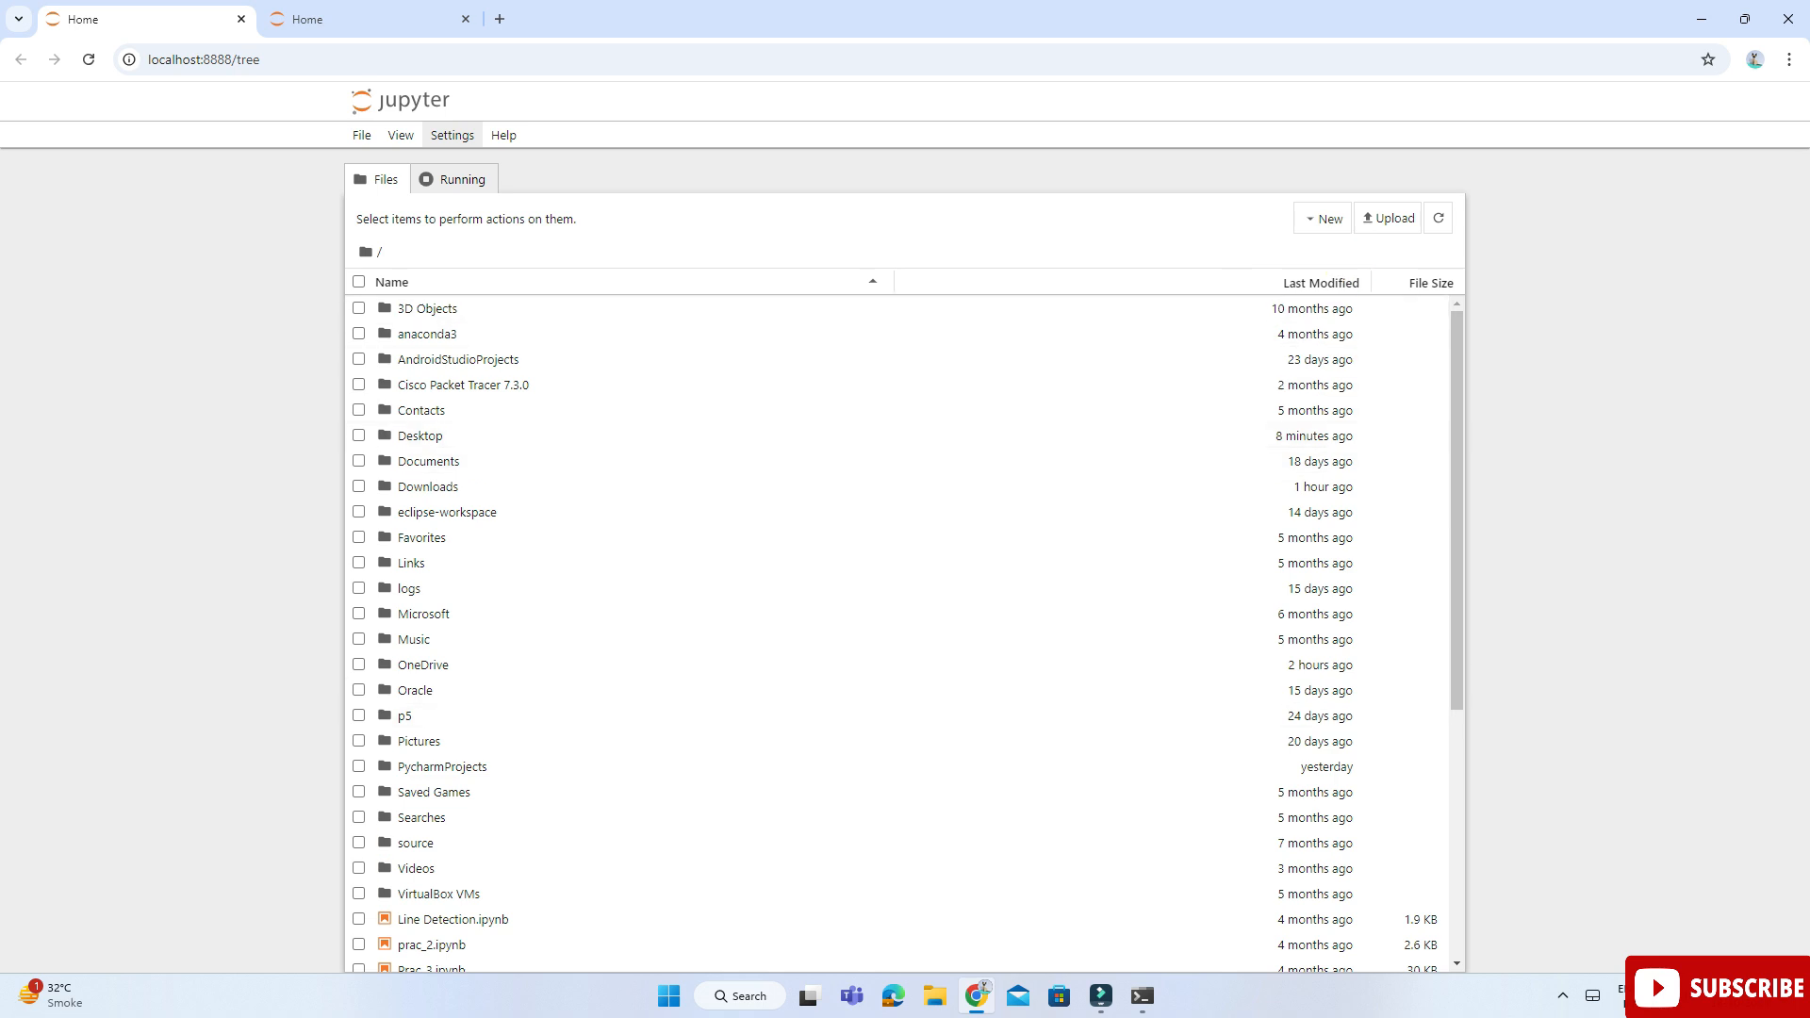
Create a new notebook with the Python 3 (ipykernel) kernel
{"action": "left_click", "coordinate": [1324, 219]}
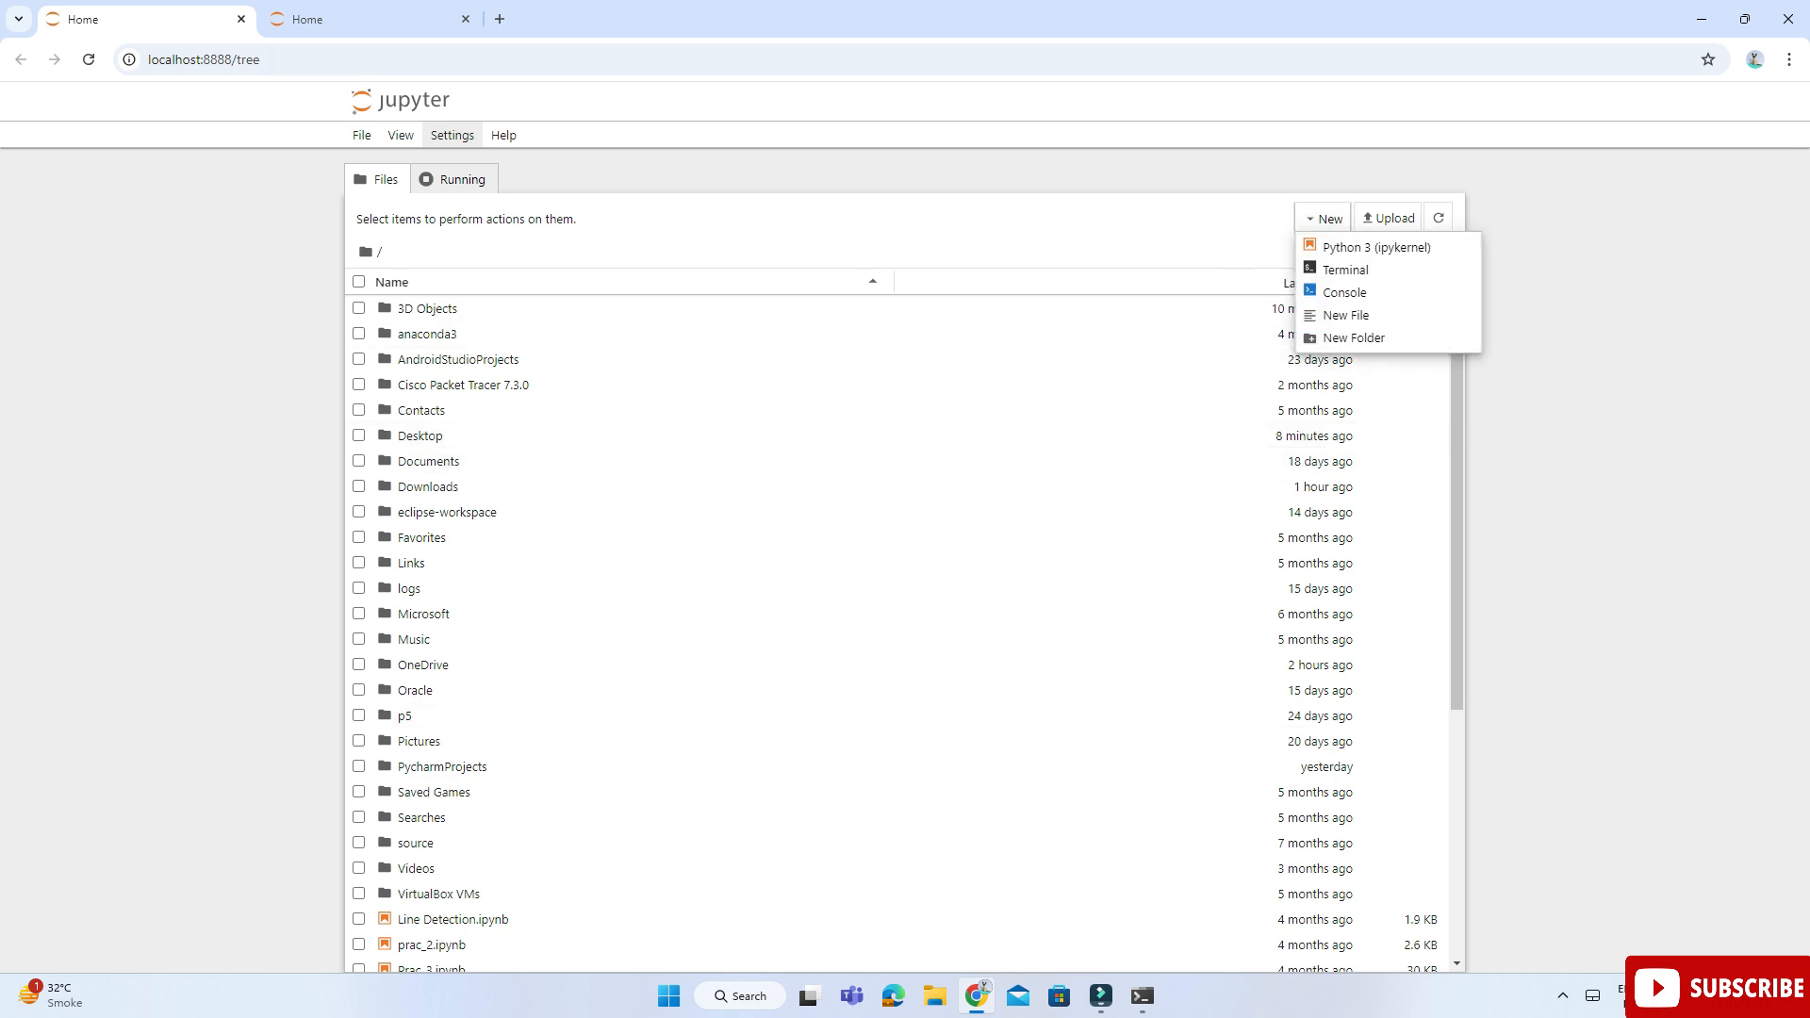
{"action": "left_click", "coordinate": [1375, 247]}
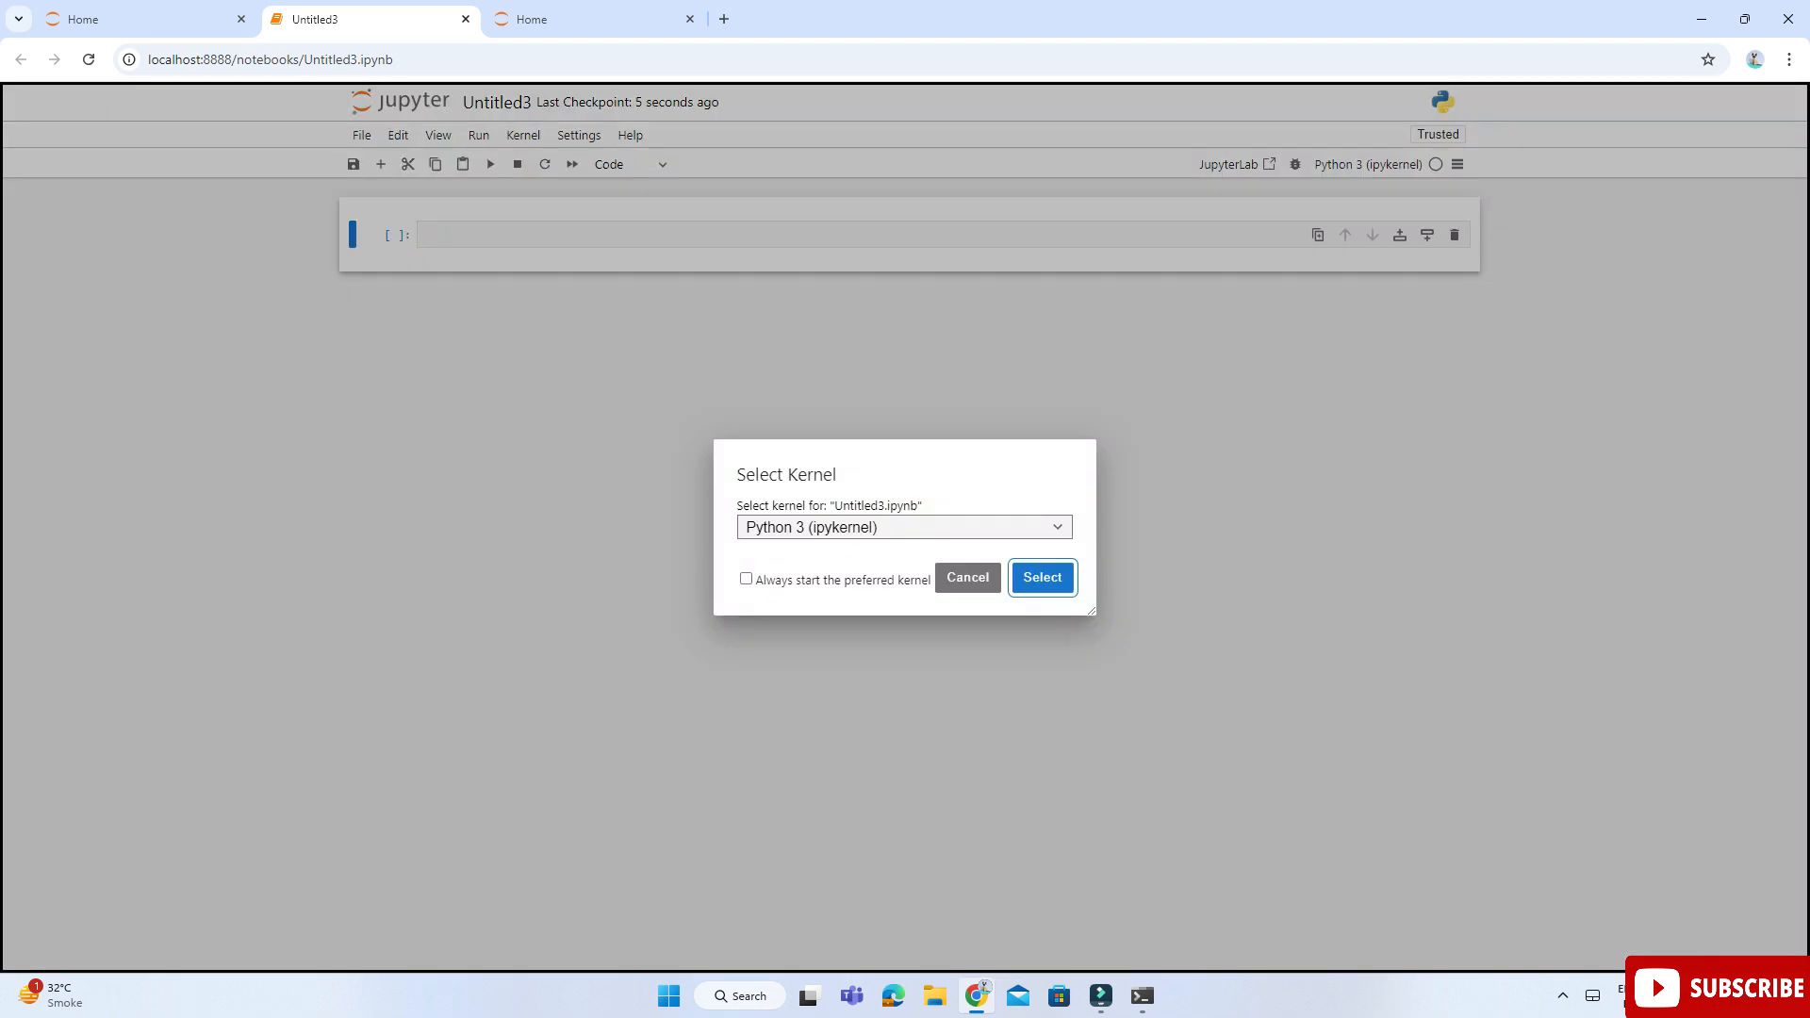
{"action": "left_click", "coordinate": [903, 526]}
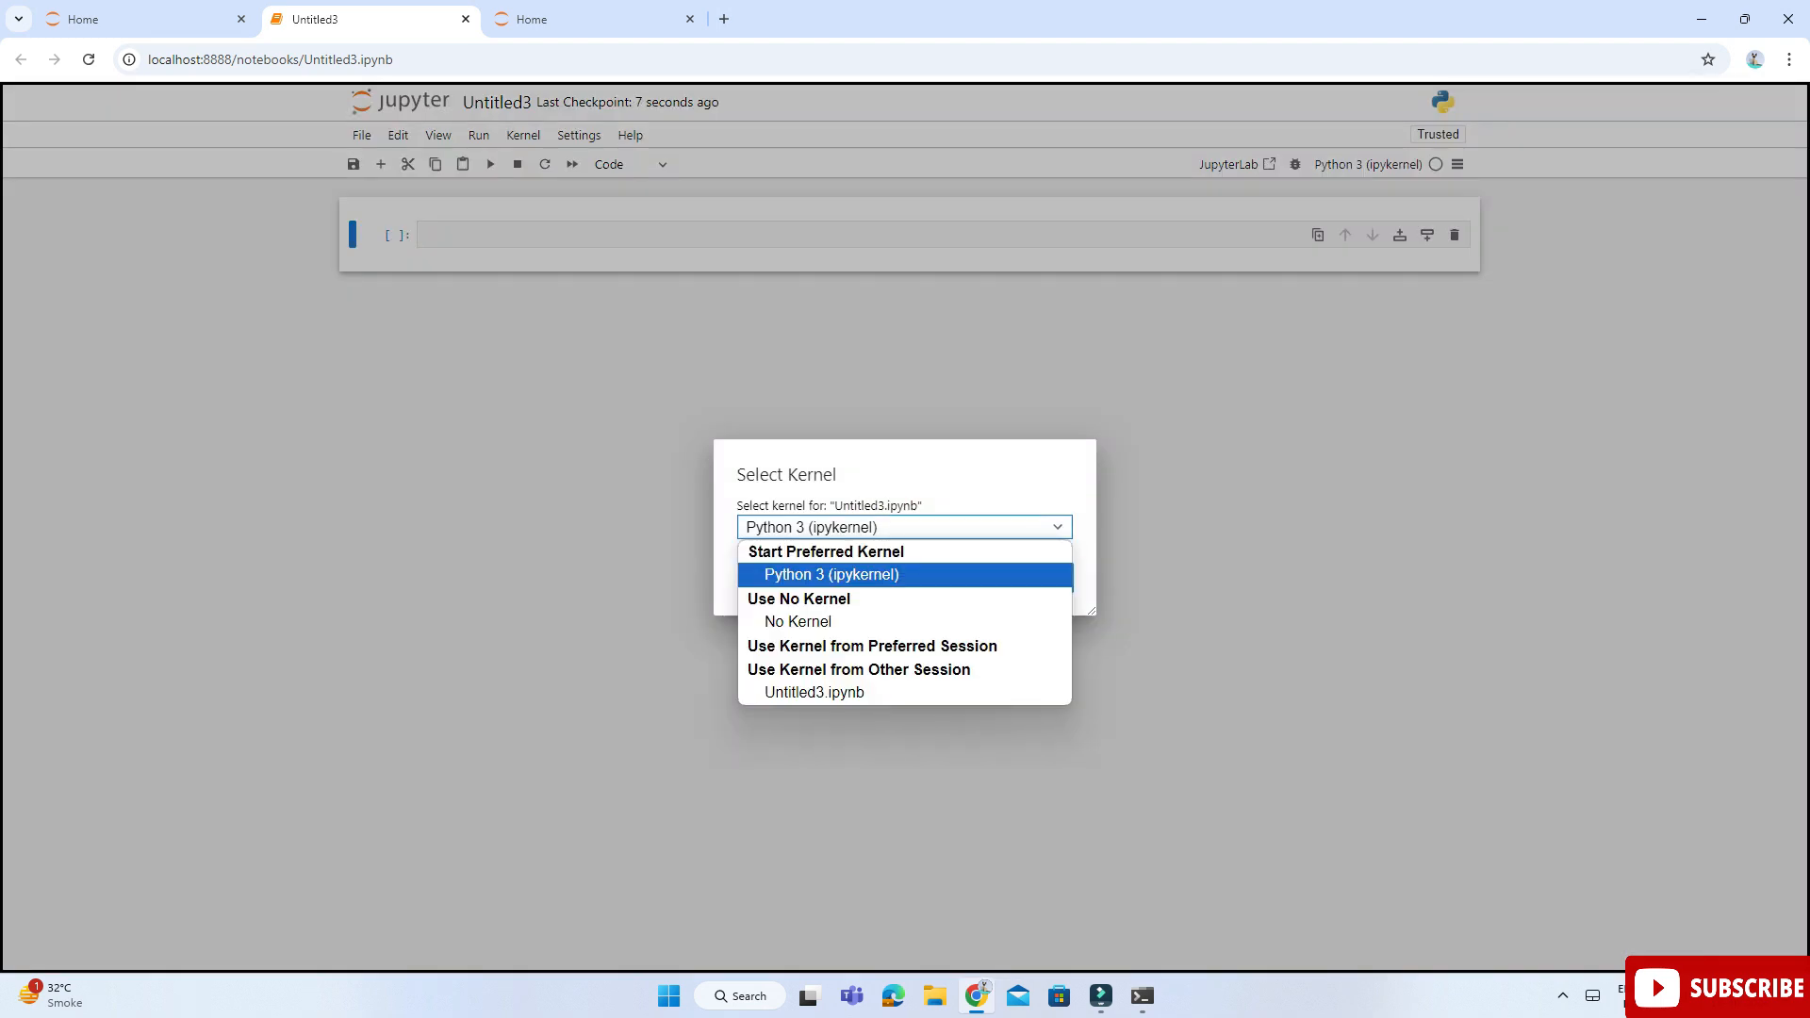
{"action": "left_click", "coordinate": [829, 573]}
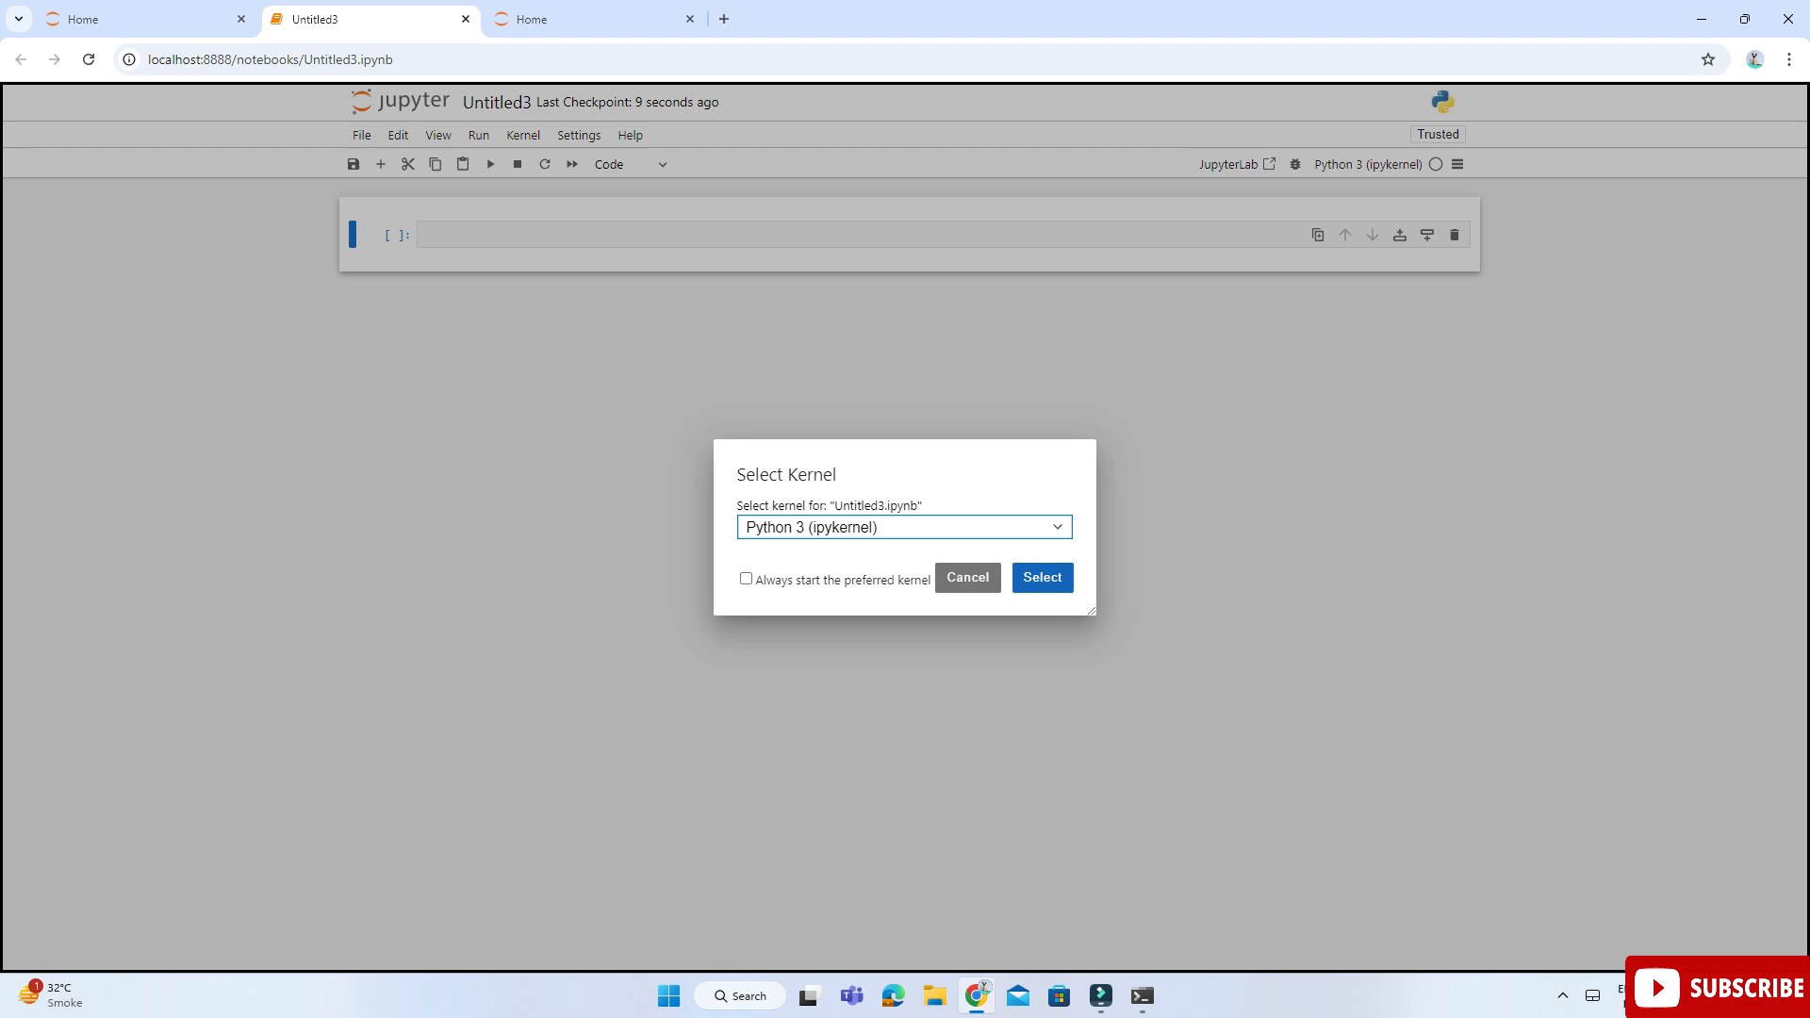
{"action": "left_click", "coordinate": [1039, 577]}
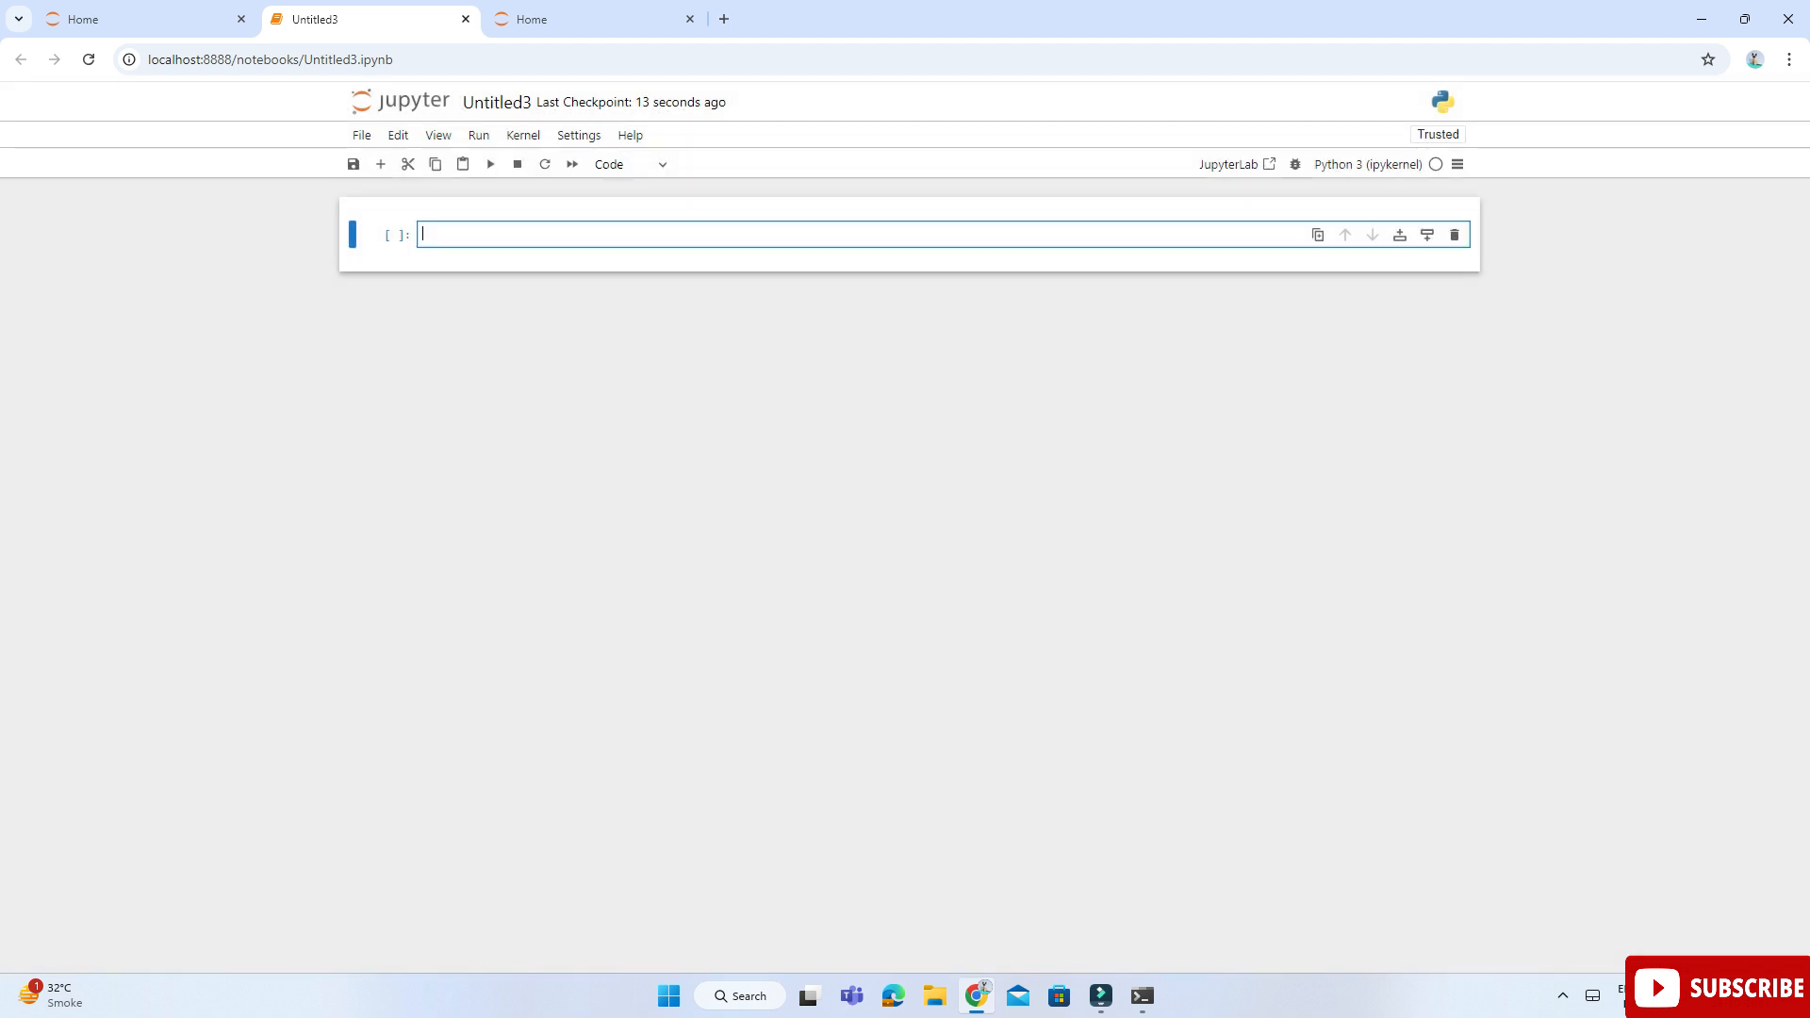
Run print("Thanks for watching!") in one cell and 34*90-123 in the next, giving 2937
{"action": "type", "text": "print(\"Thank"}
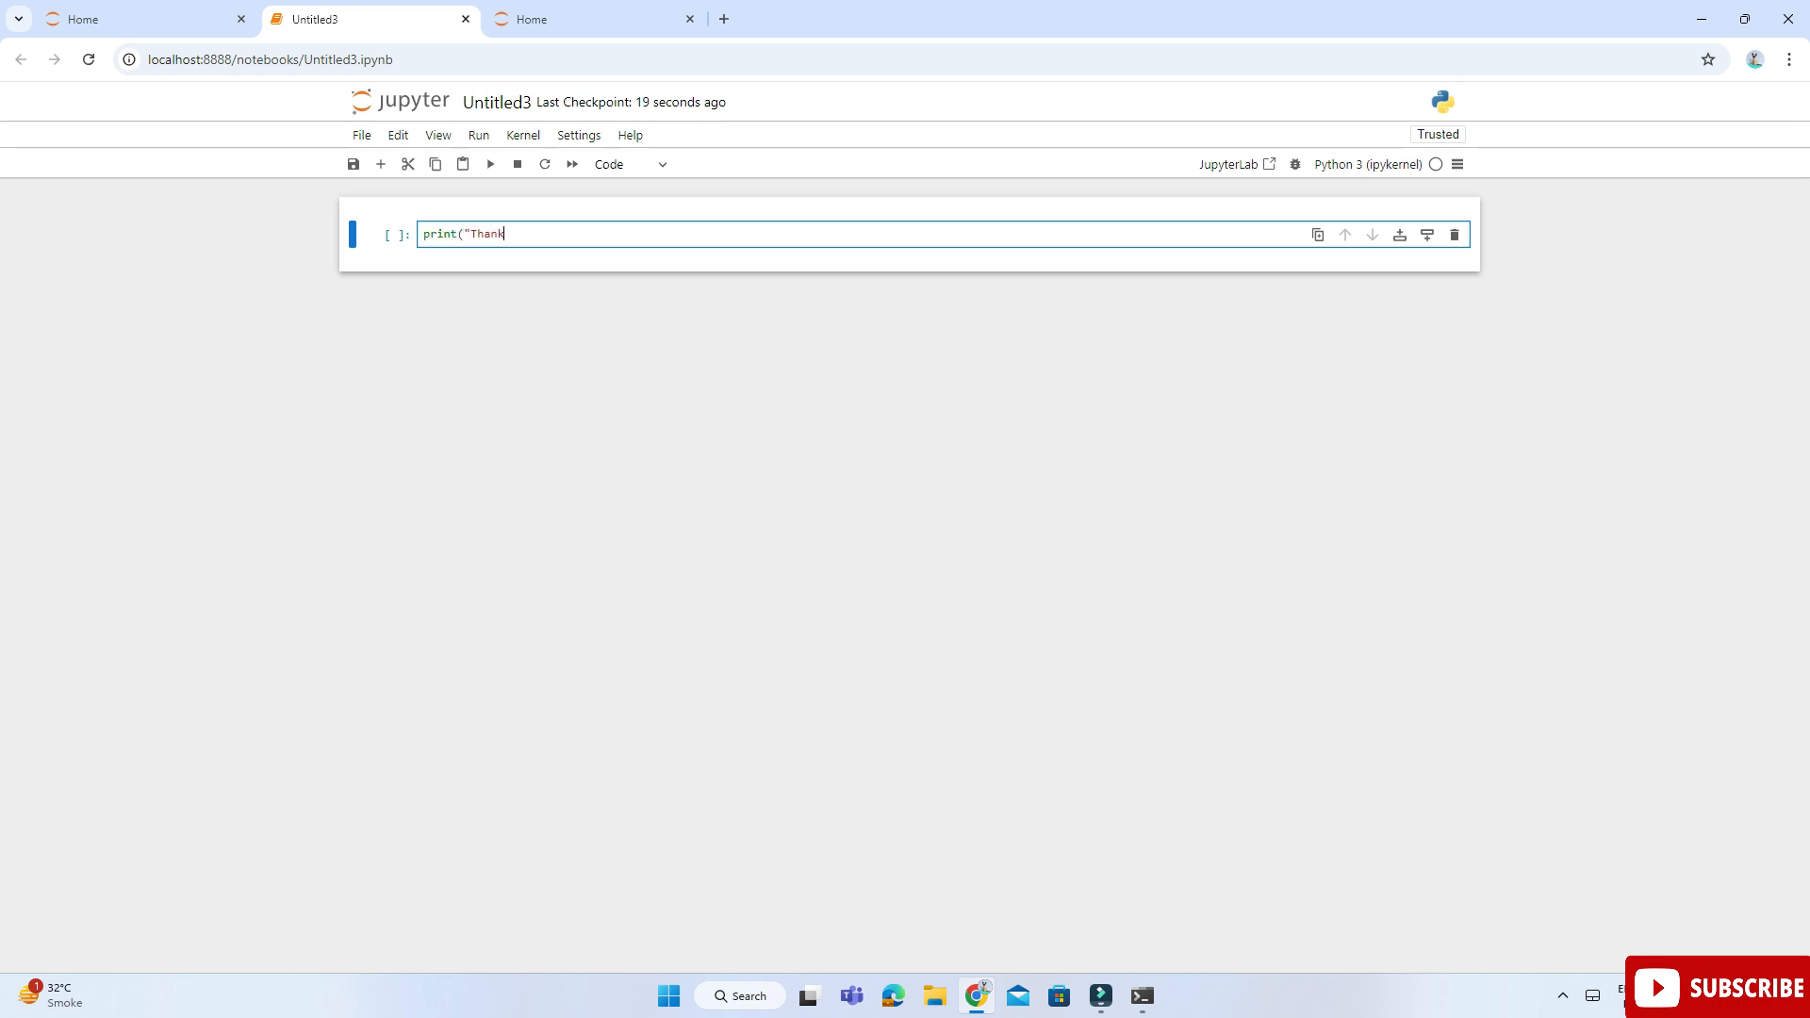
{"action": "type", "text": "s for watching"}
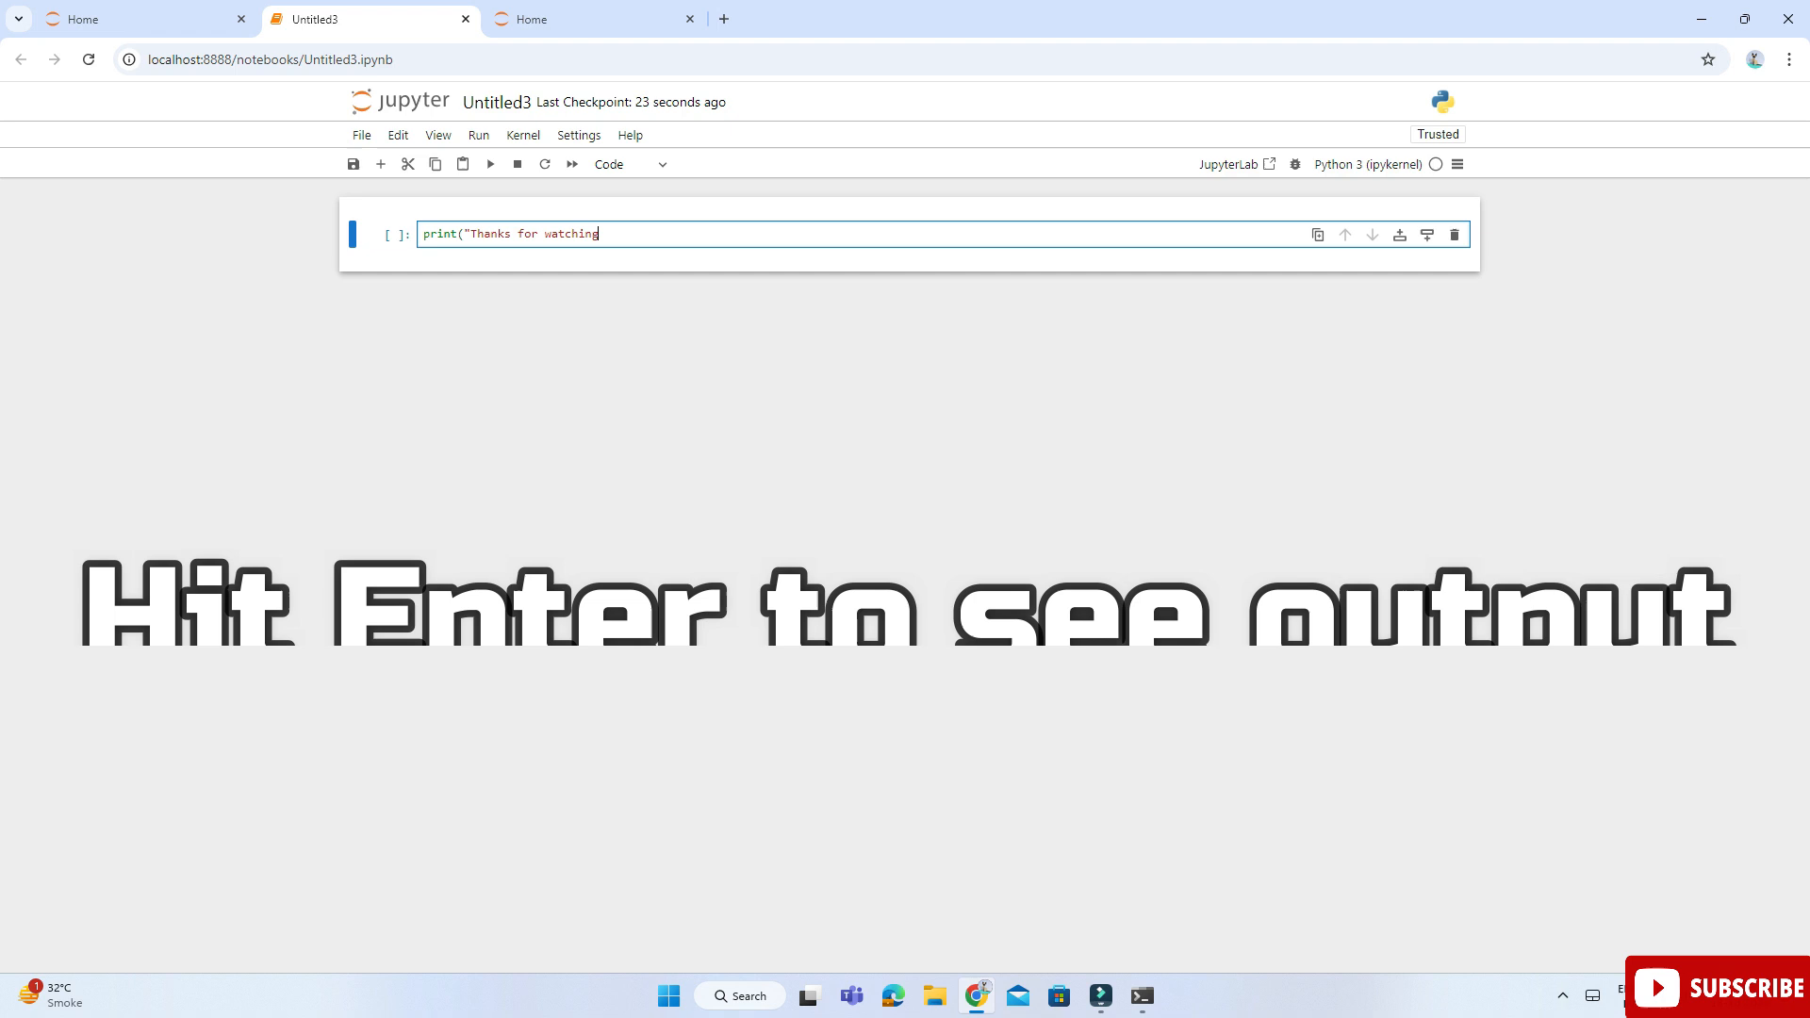
{"action": "type", "text": "!\")"}
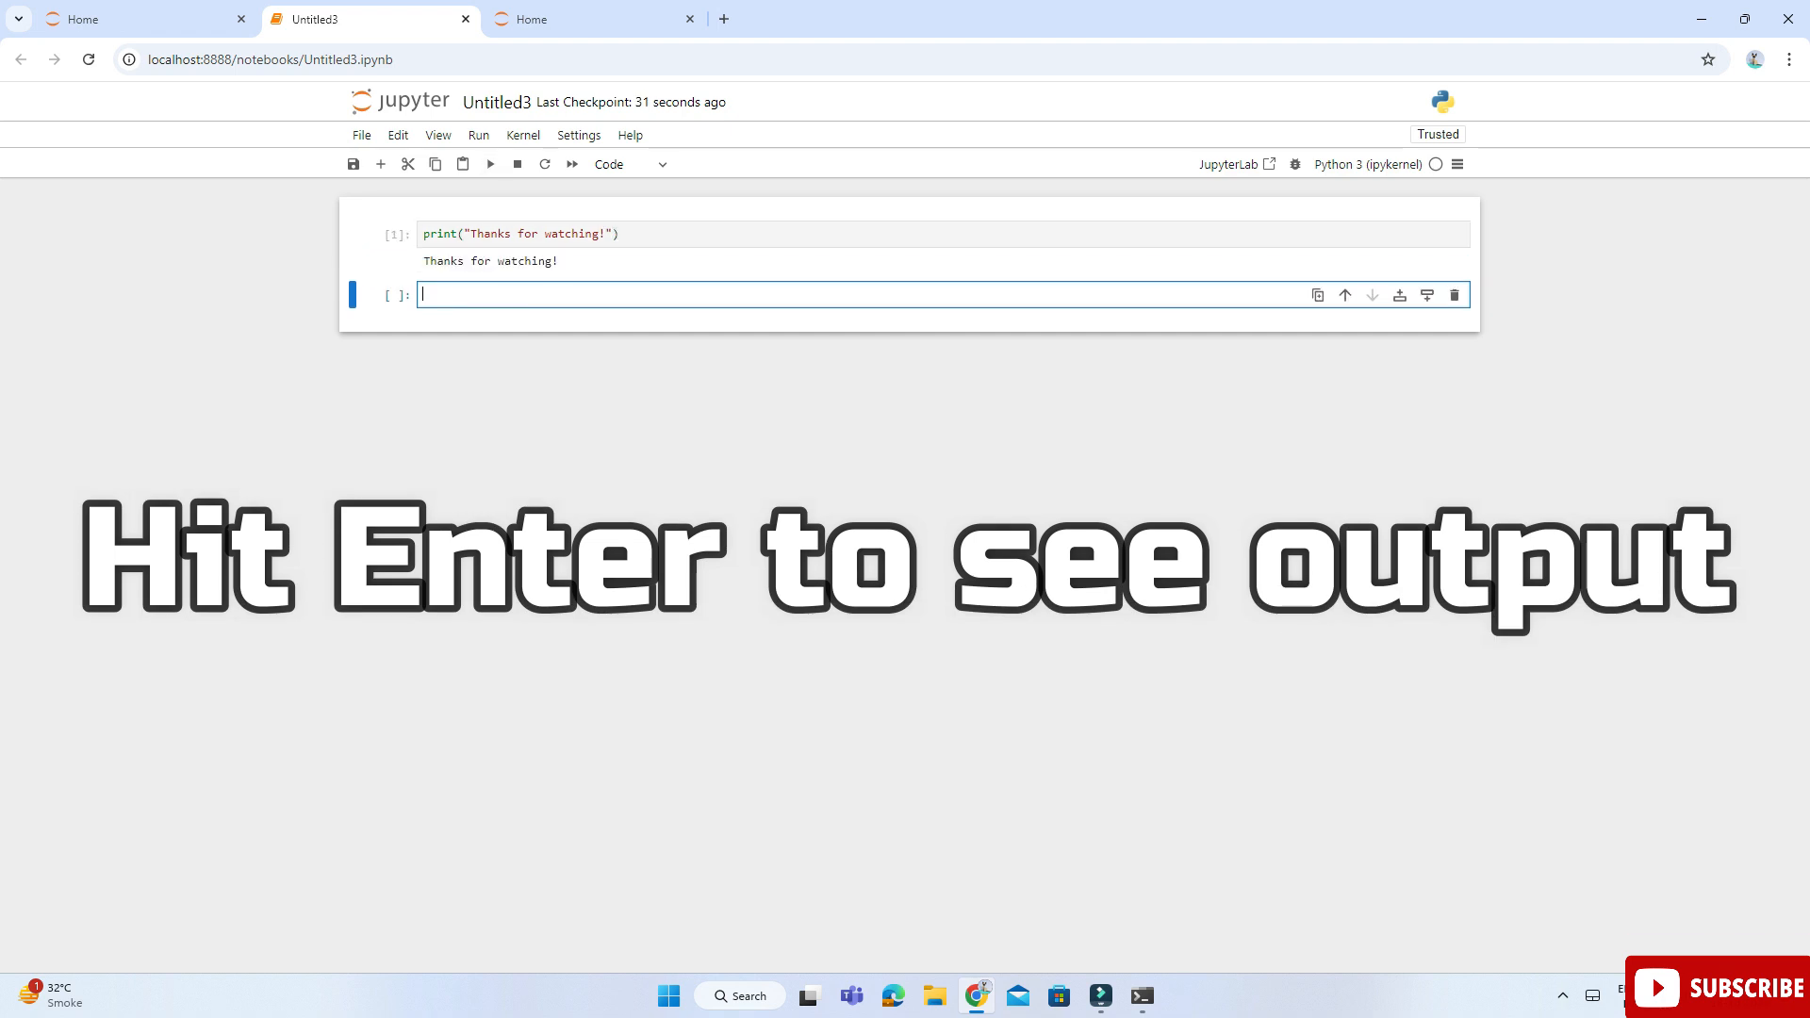
{"action": "type", "text": "34*90"}
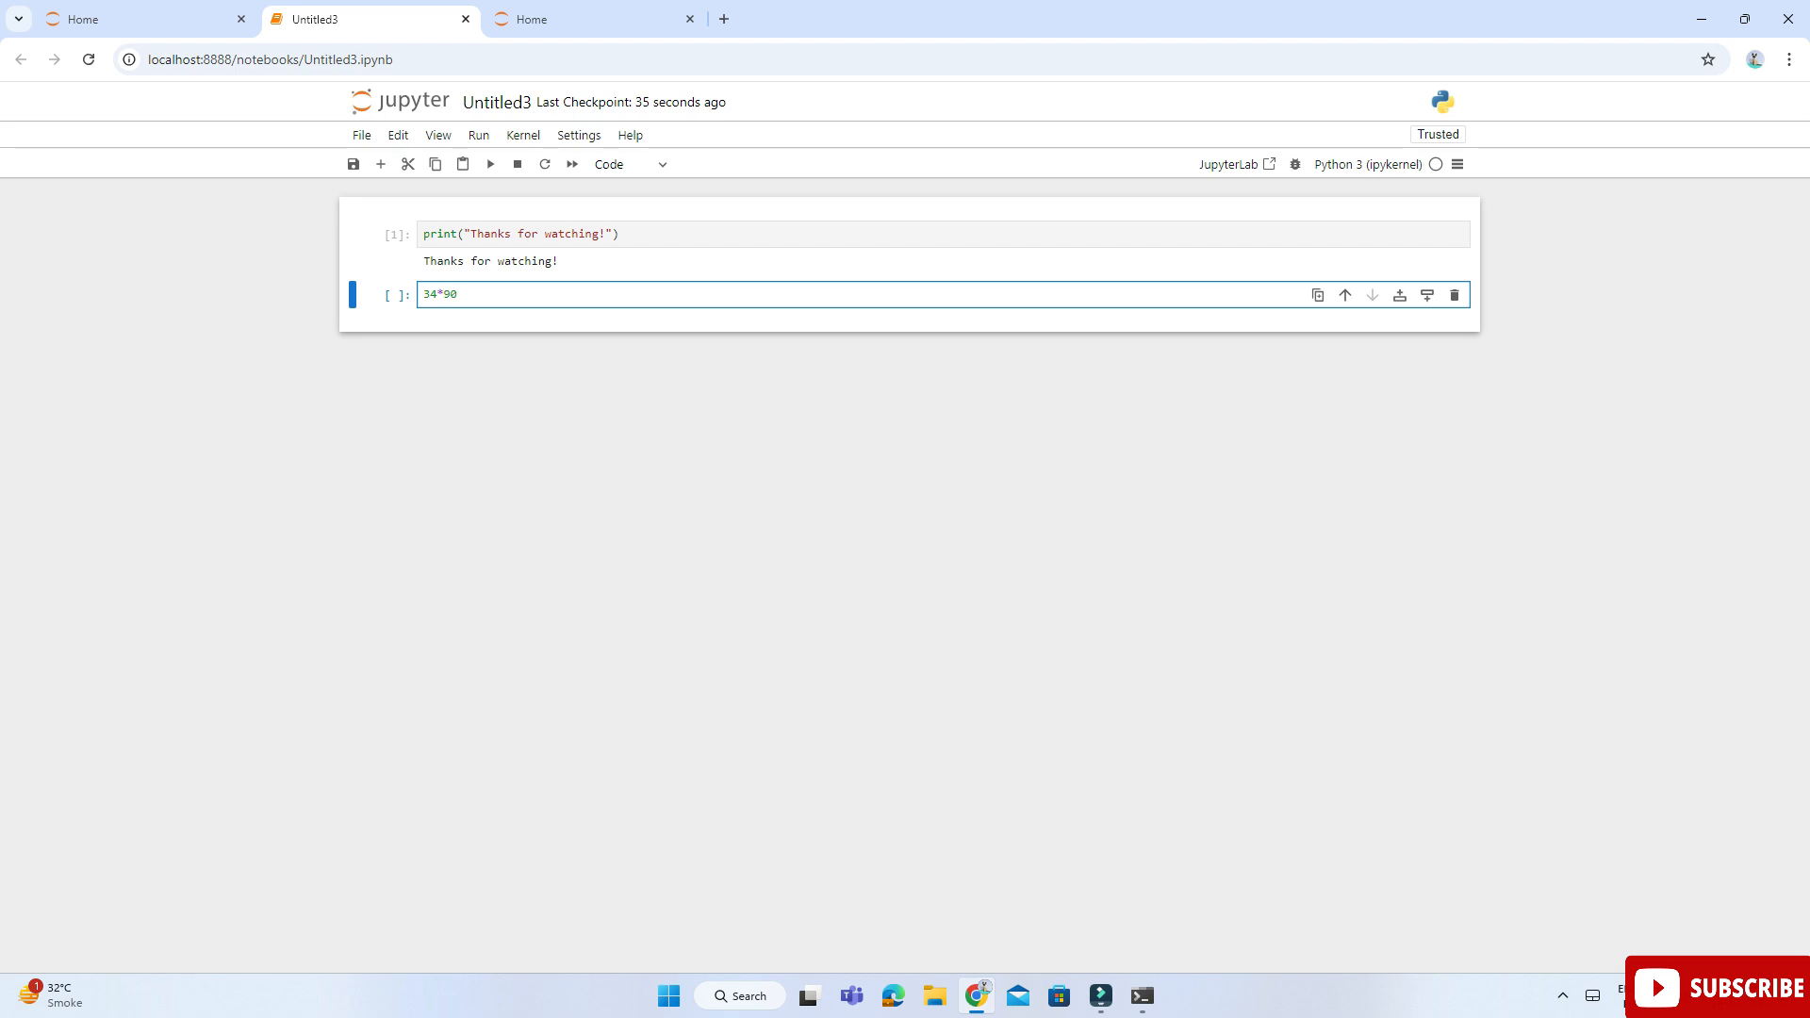
{"action": "type", "text": "-123"}
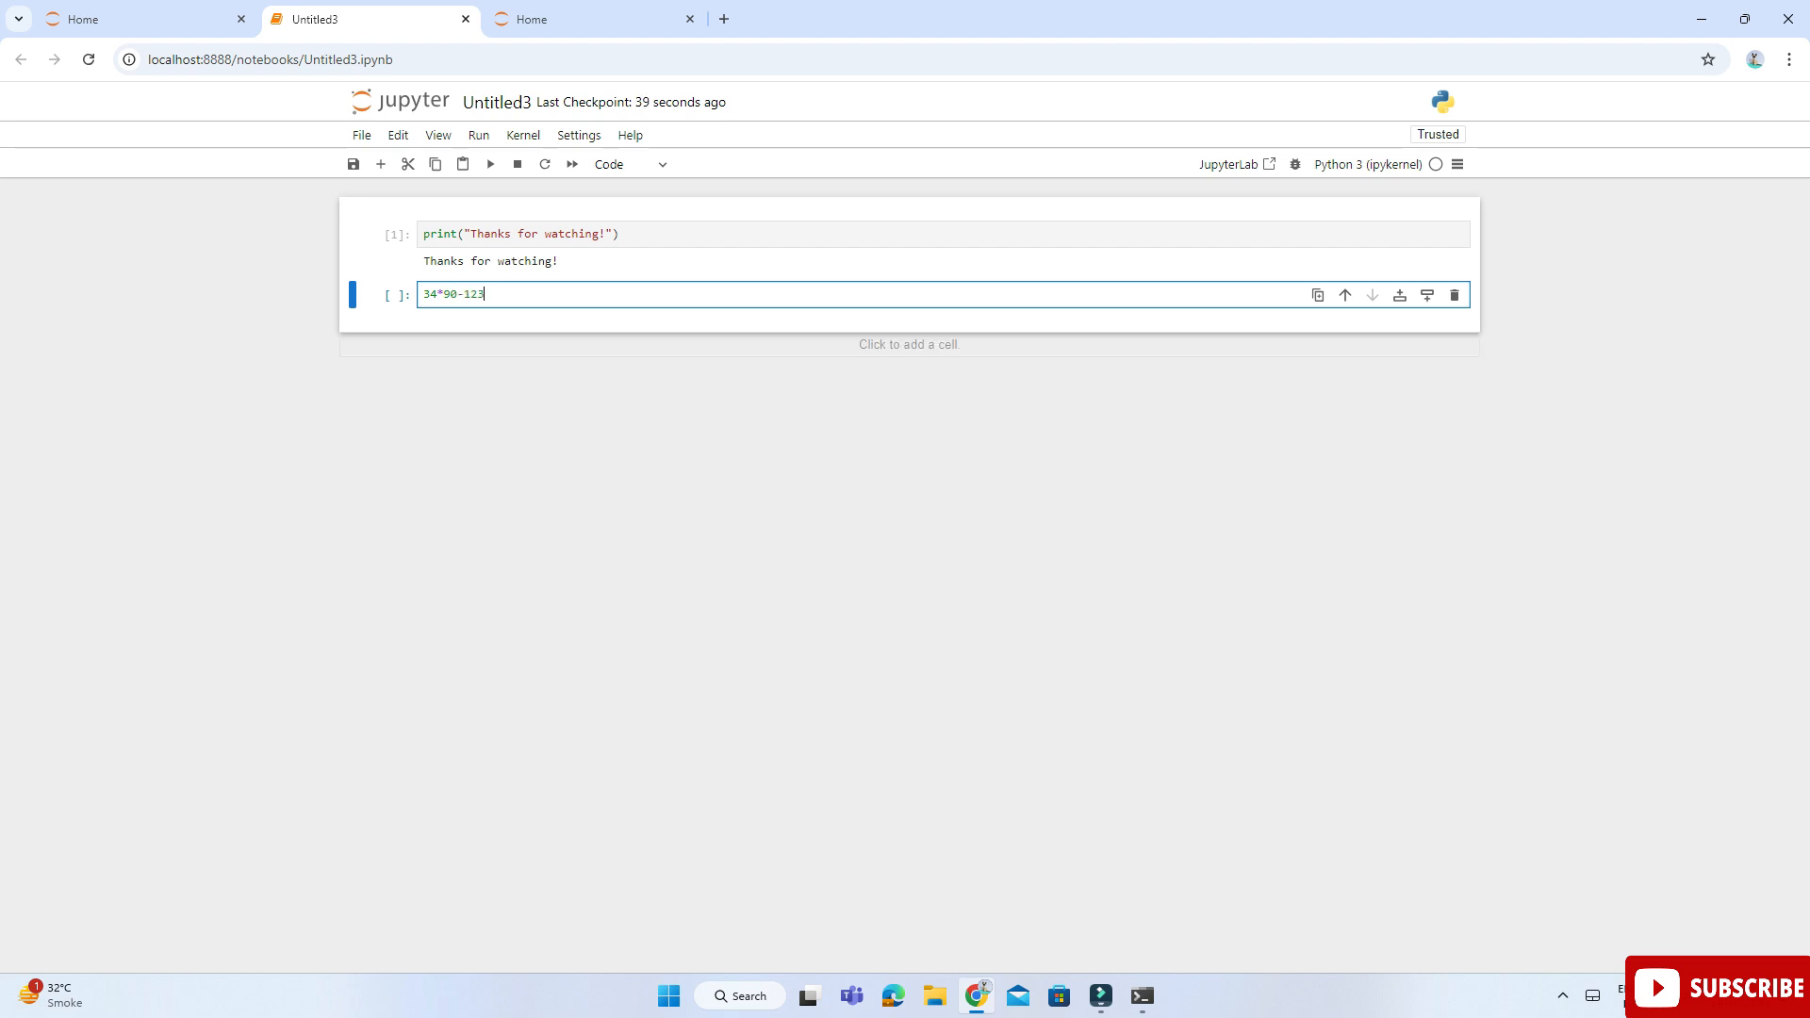
{"action": "mouse_move", "coordinate": [1397, 295]}
{"action": "type", "text": "demo.ipynb"}
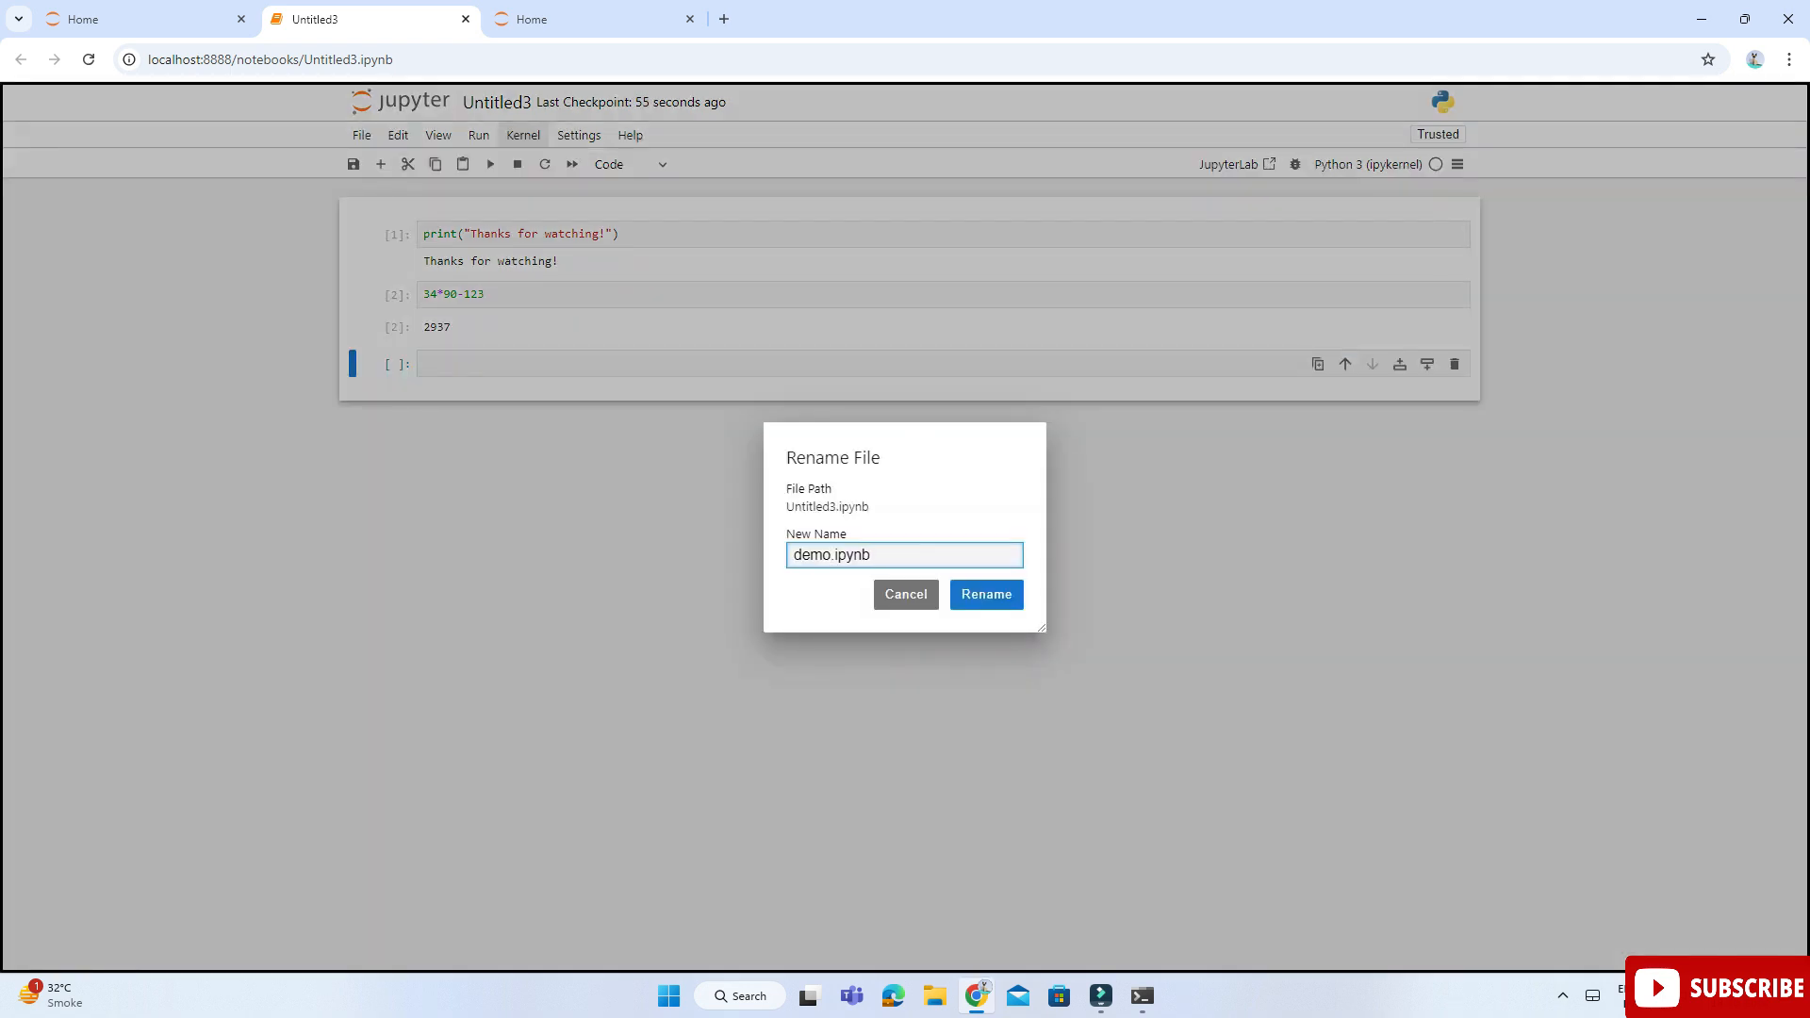
Rename the notebook to demo.ipynb and save it
{"action": "left_click", "coordinate": [984, 594]}
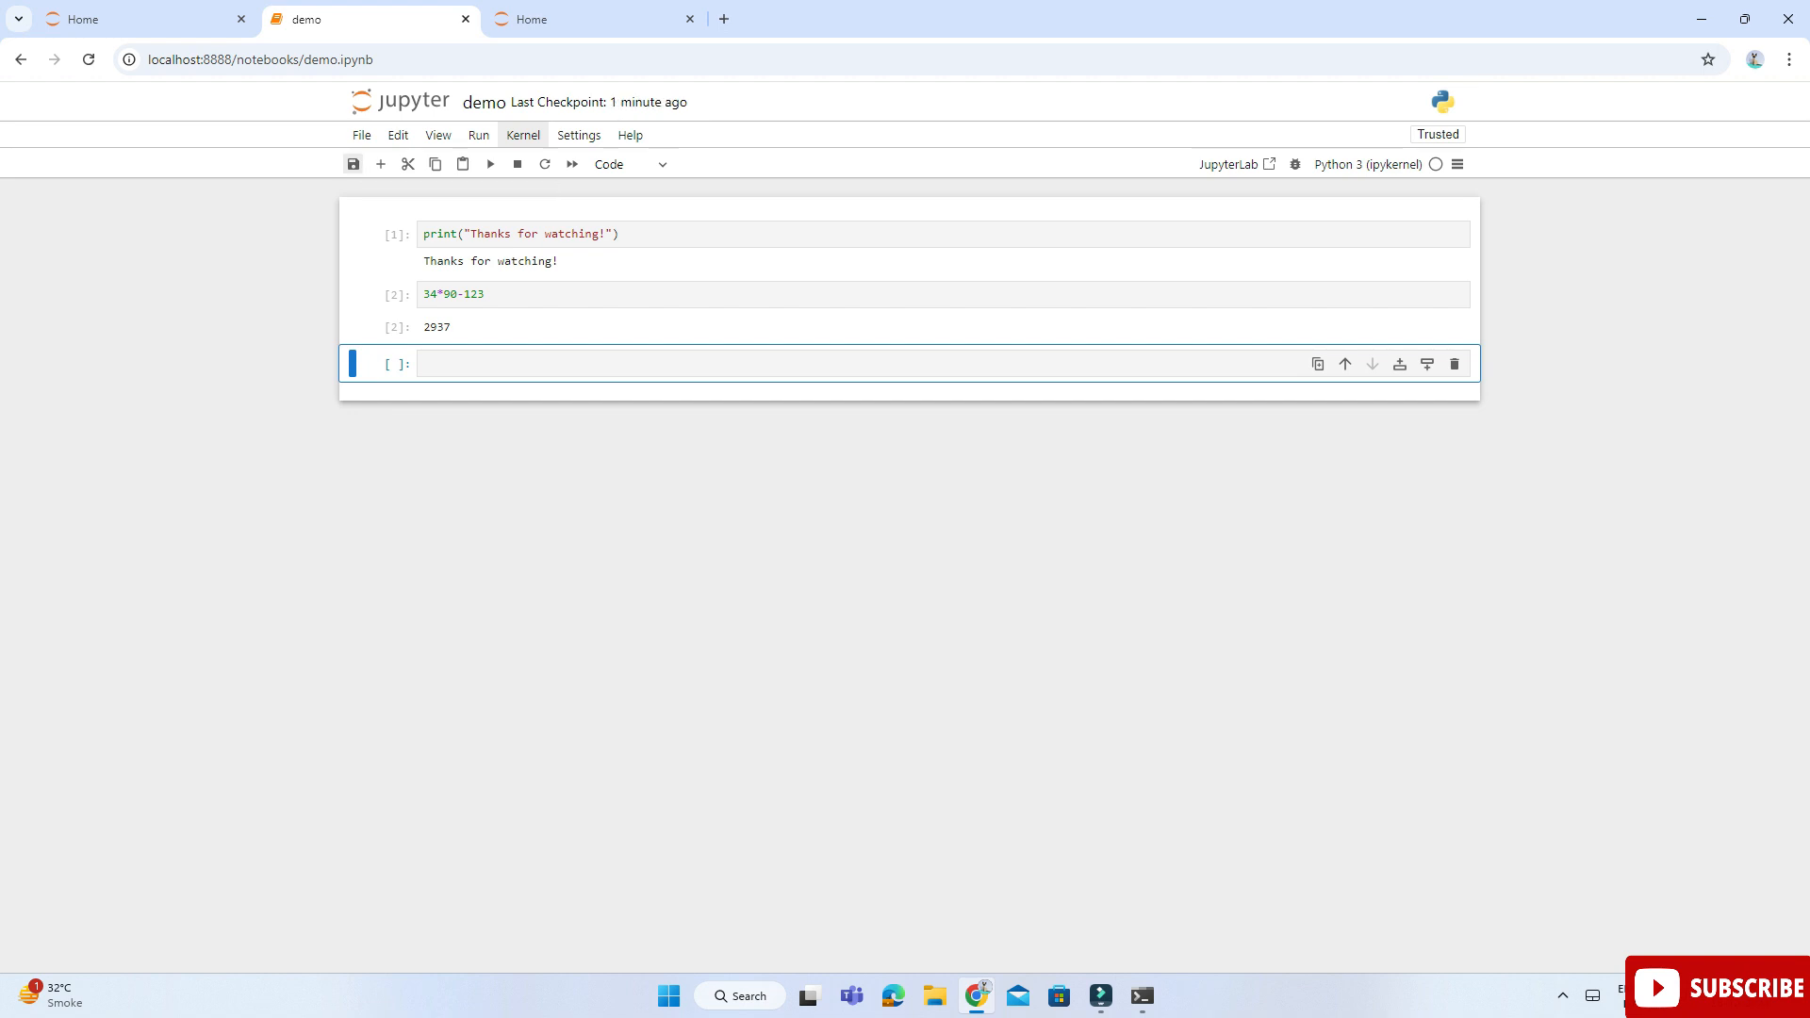
{"action": "left_click", "coordinate": [363, 135]}
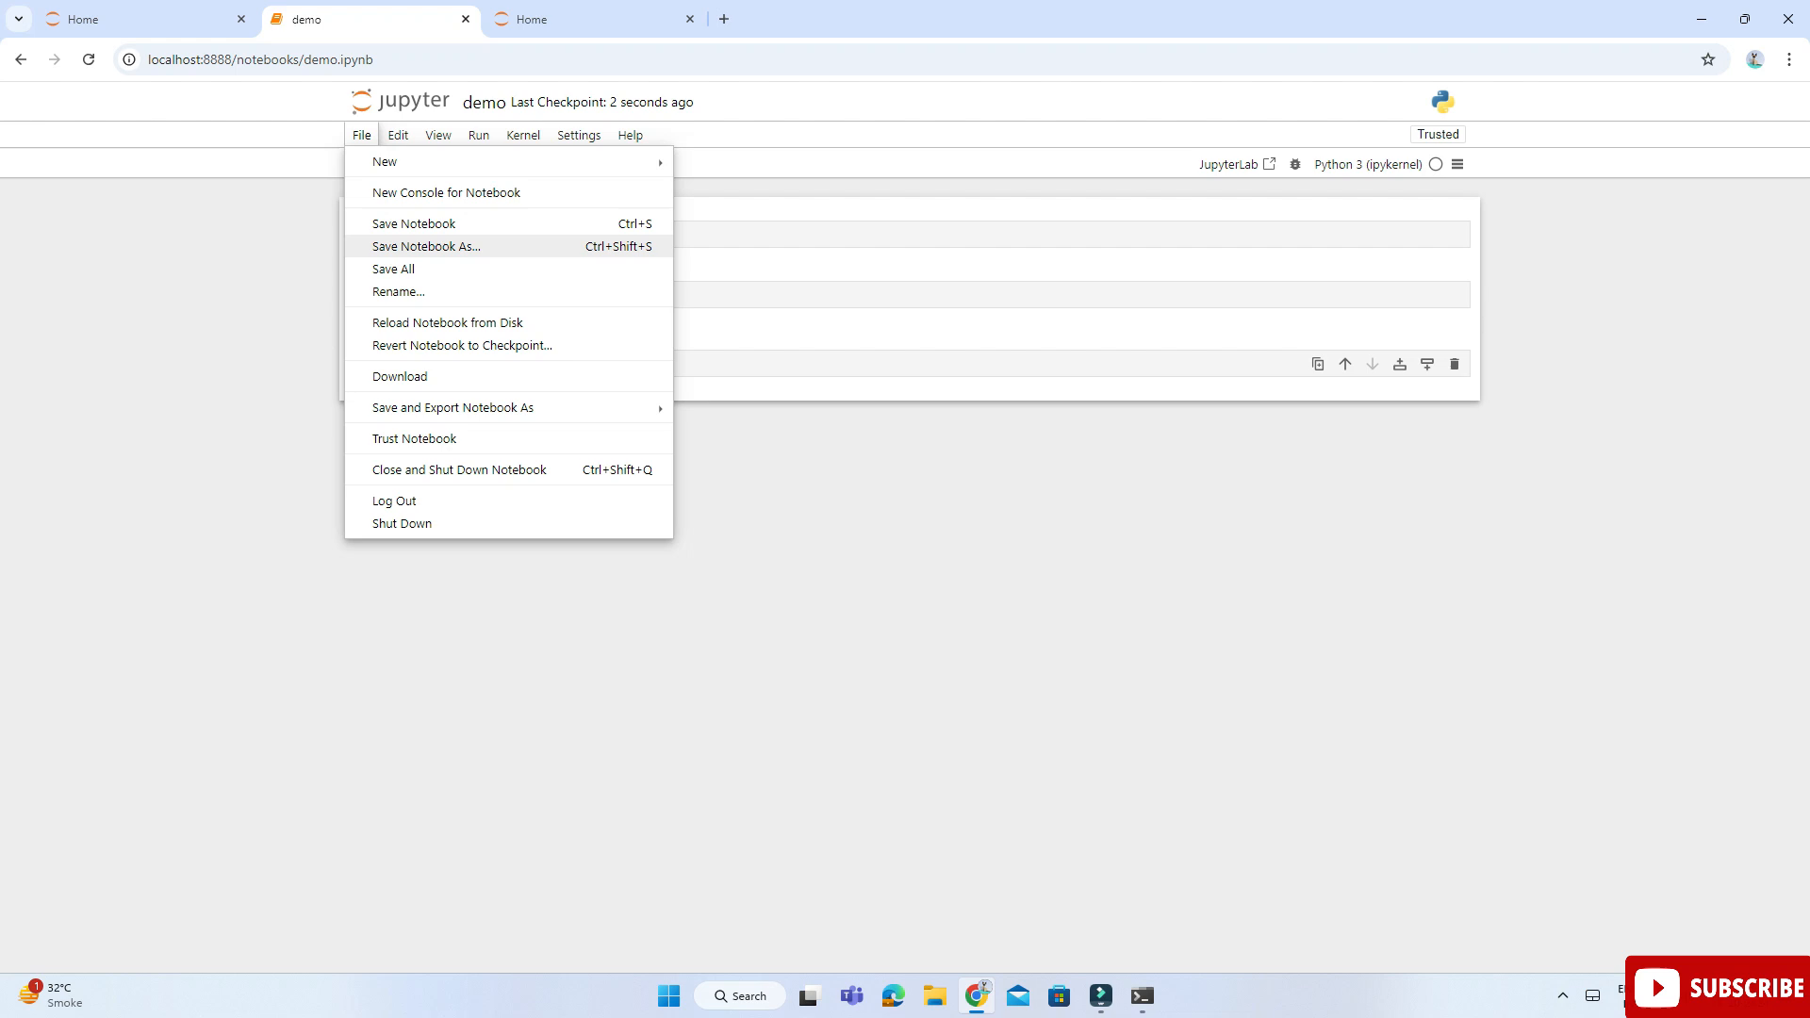
{"action": "mouse_move", "coordinate": [413, 223]}
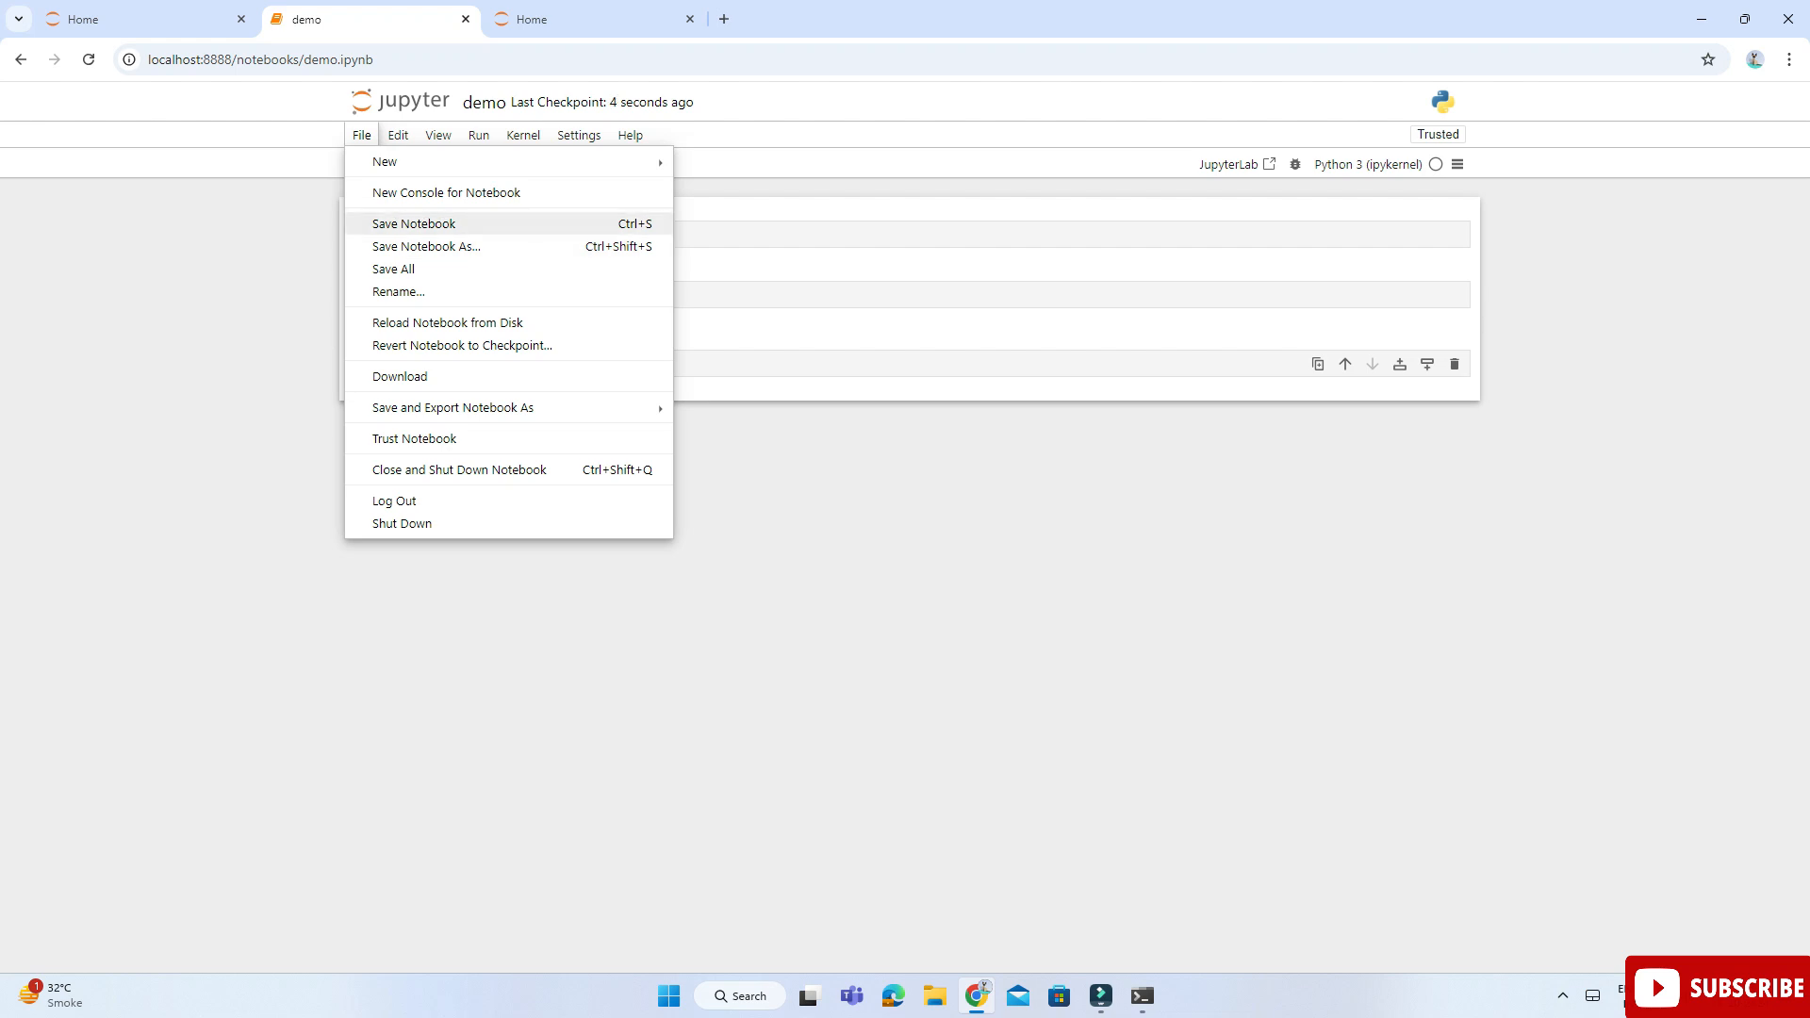
{"action": "left_click", "coordinate": [577, 136]}
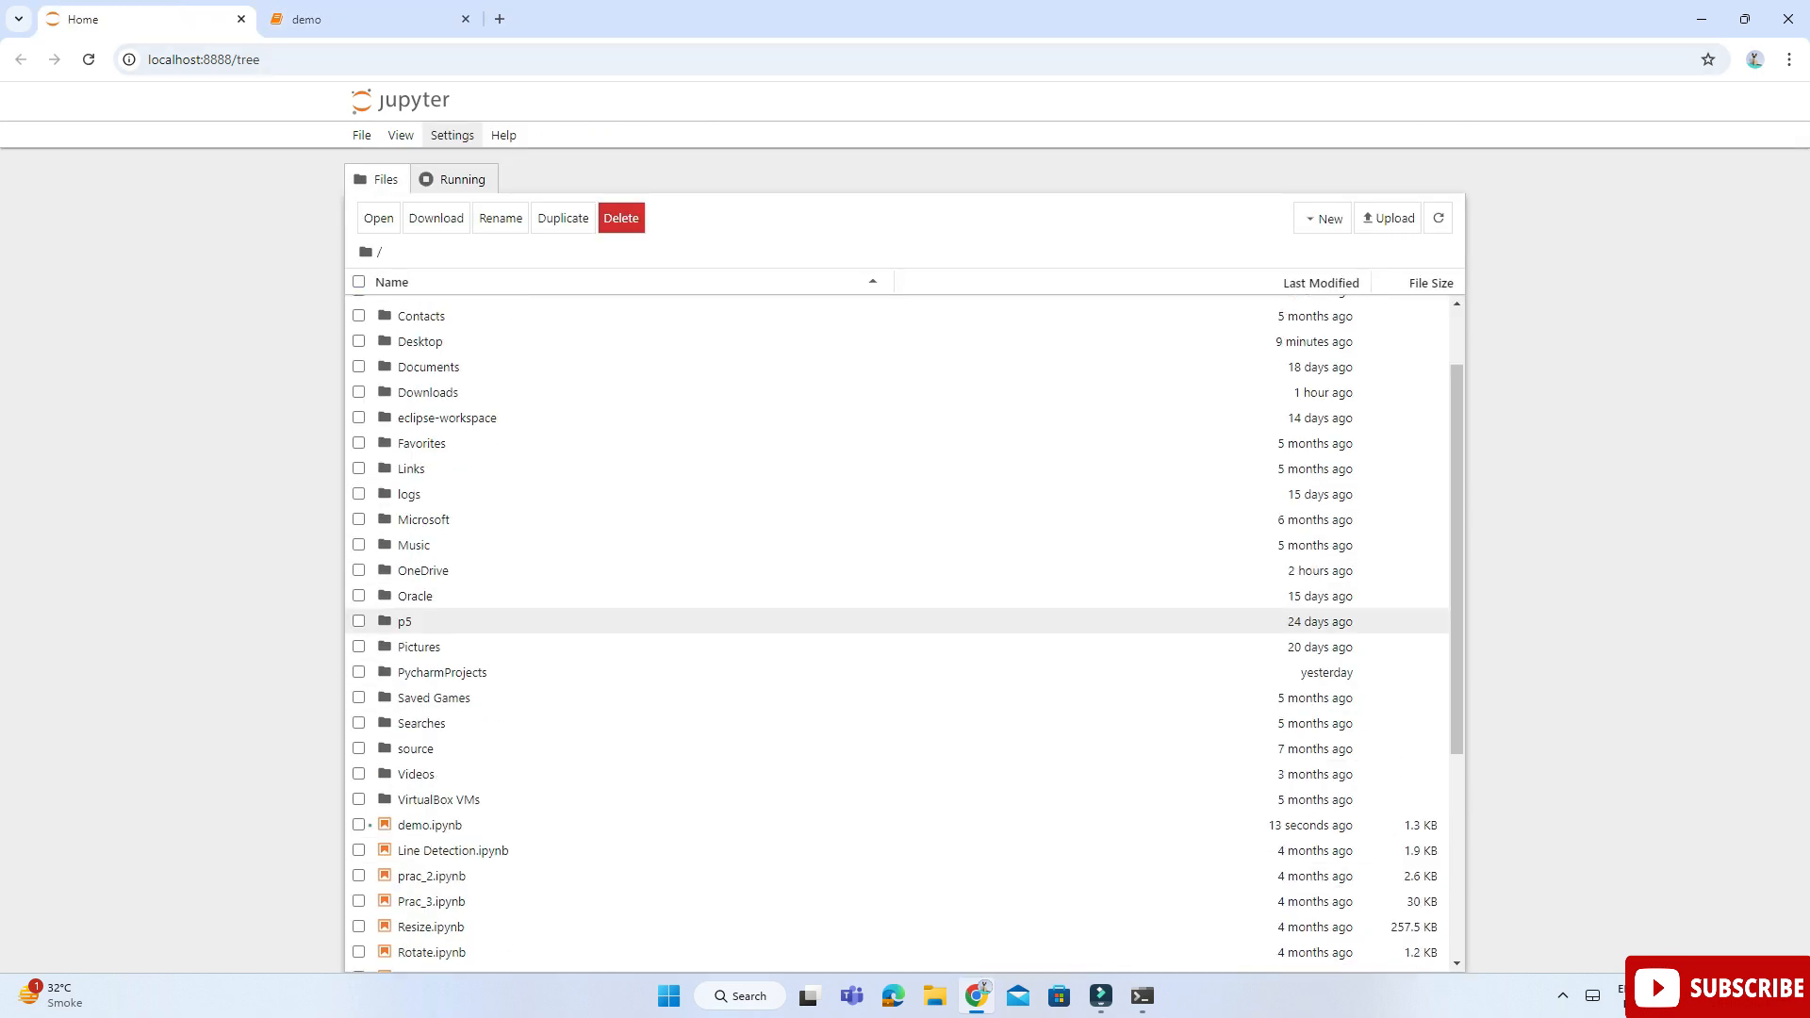
Select demo.ipynb in the Home file tree, listed at 1.3 KB
{"action": "left_click", "coordinate": [358, 824]}
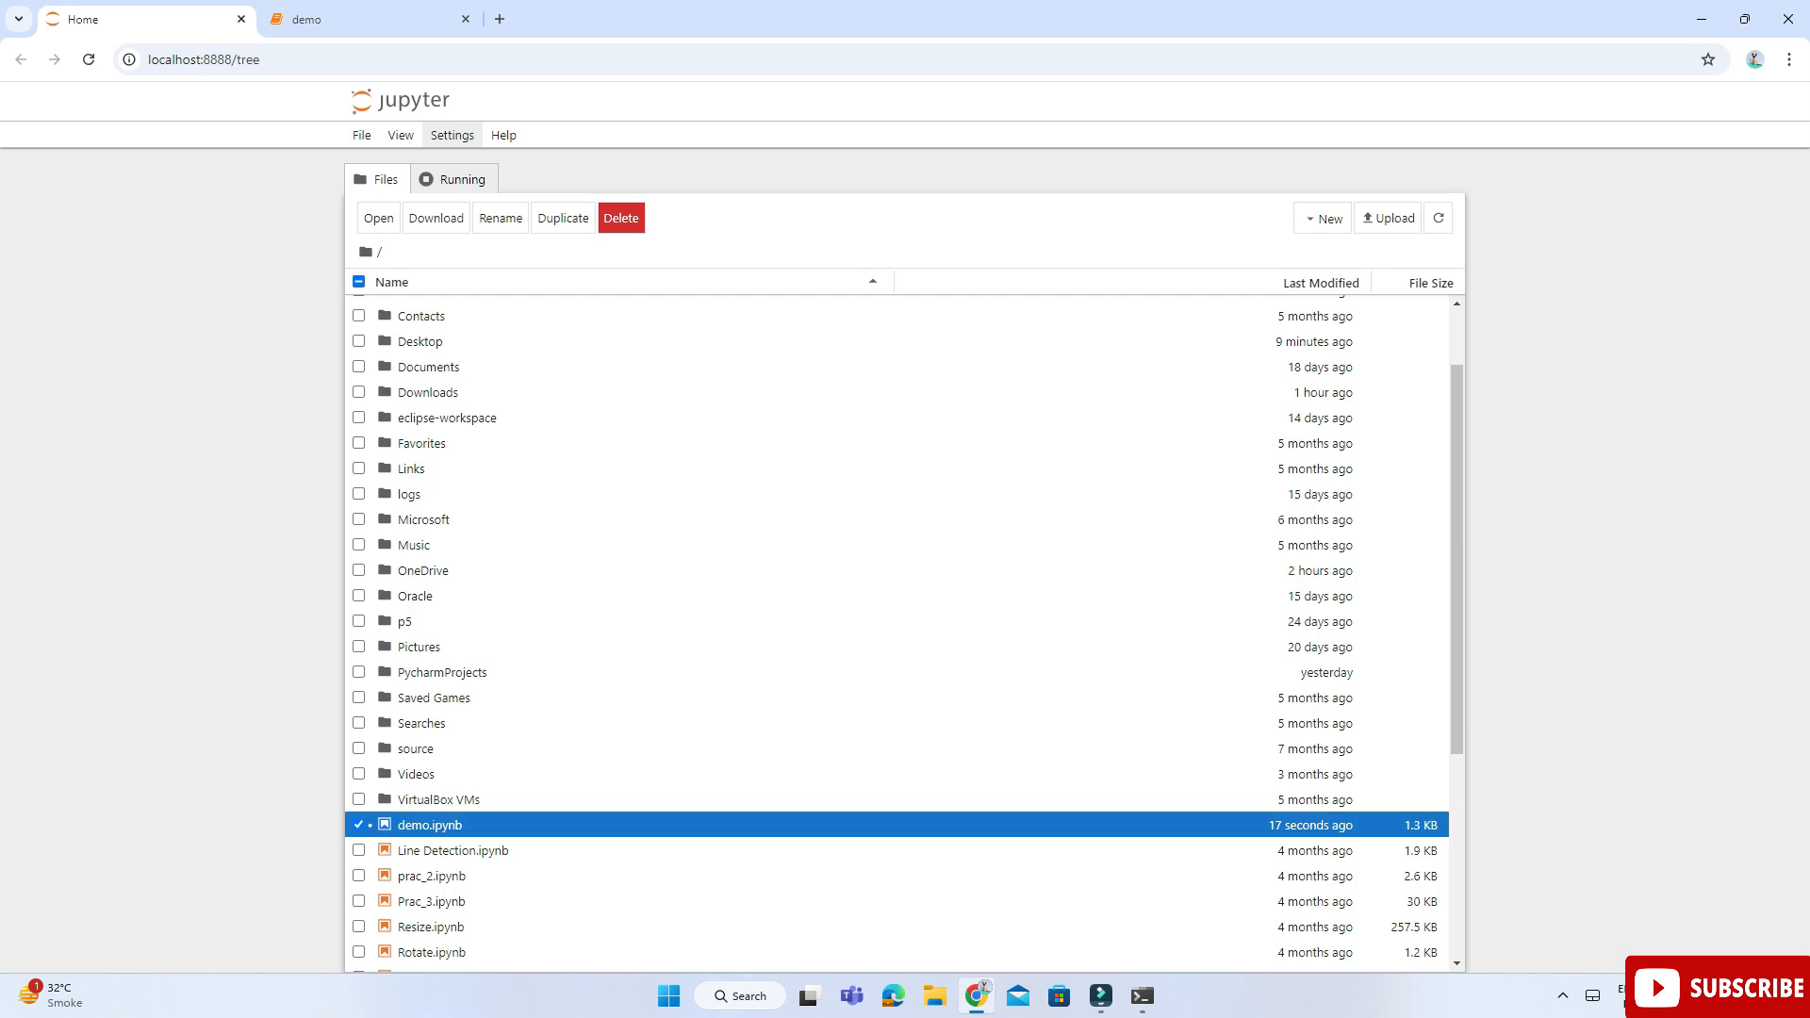